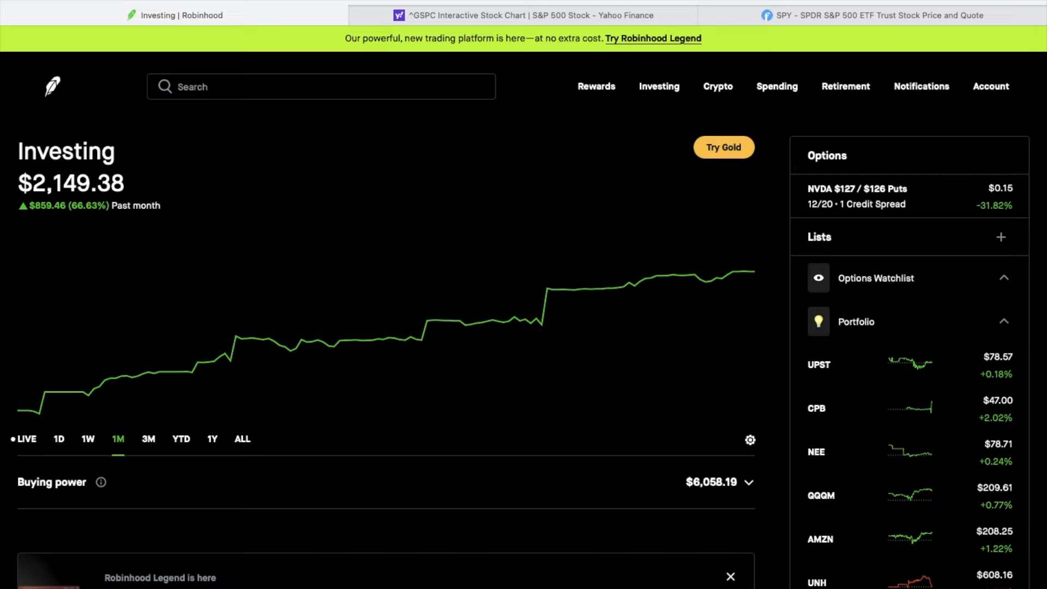
mouse_move(225, 481)
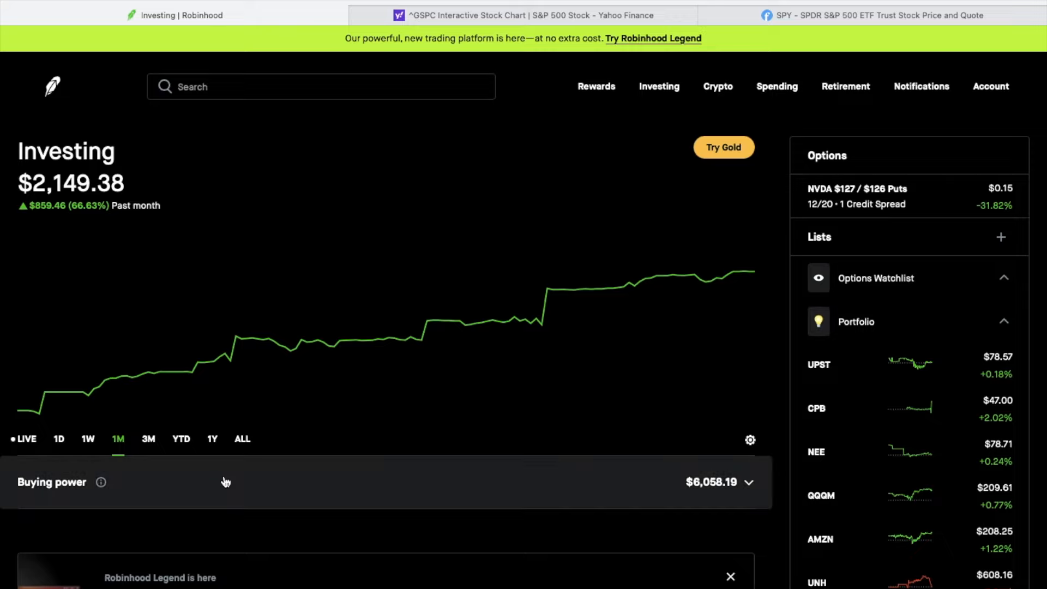
mouse_move(230, 133)
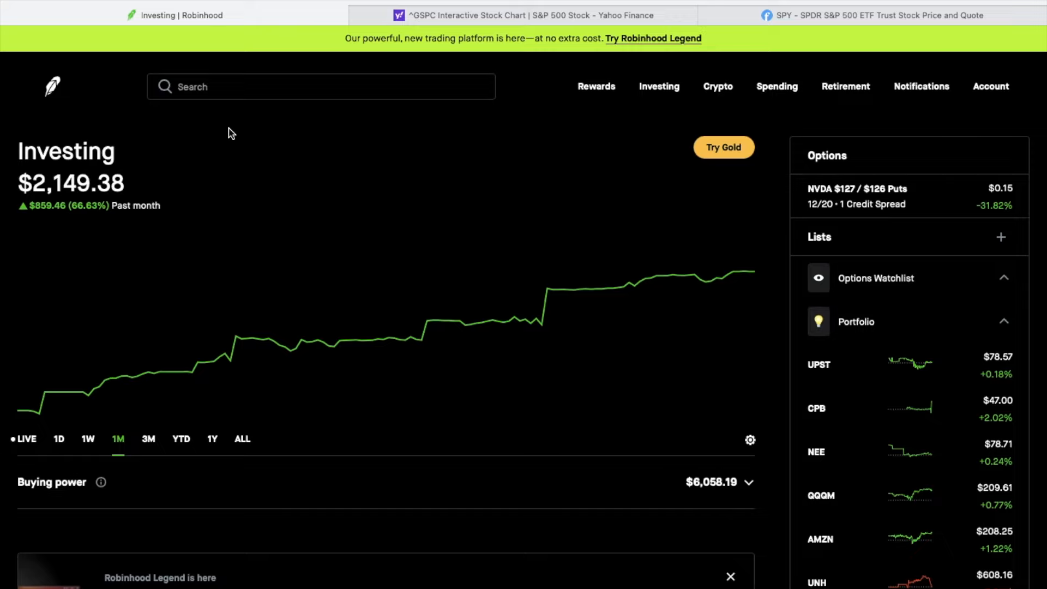
mouse_move(230, 108)
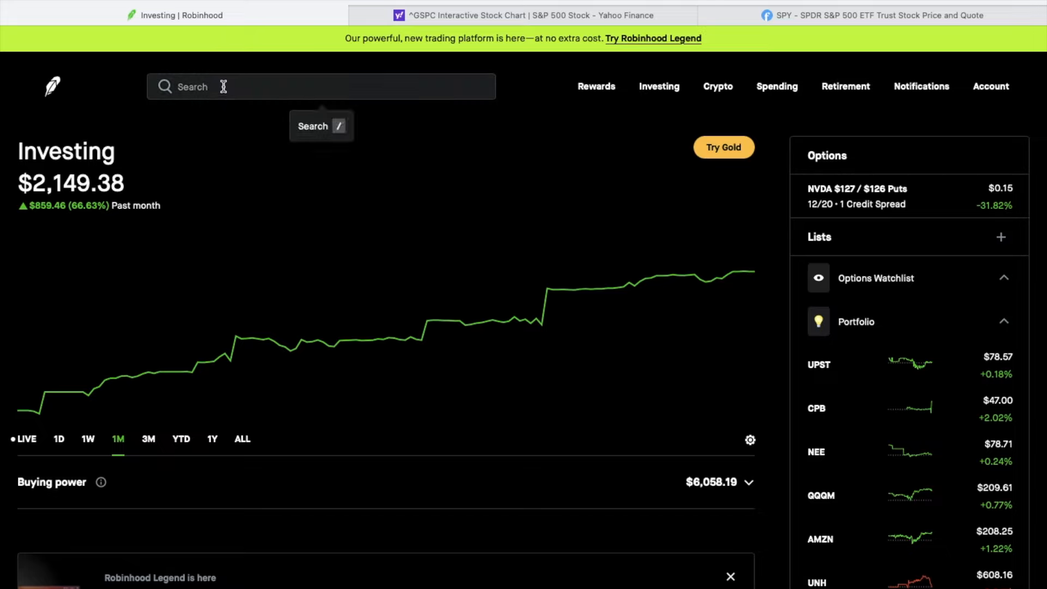
Search 'spy' and open the SPDR S&P 500 ETF page ($603.12).
click(320, 85)
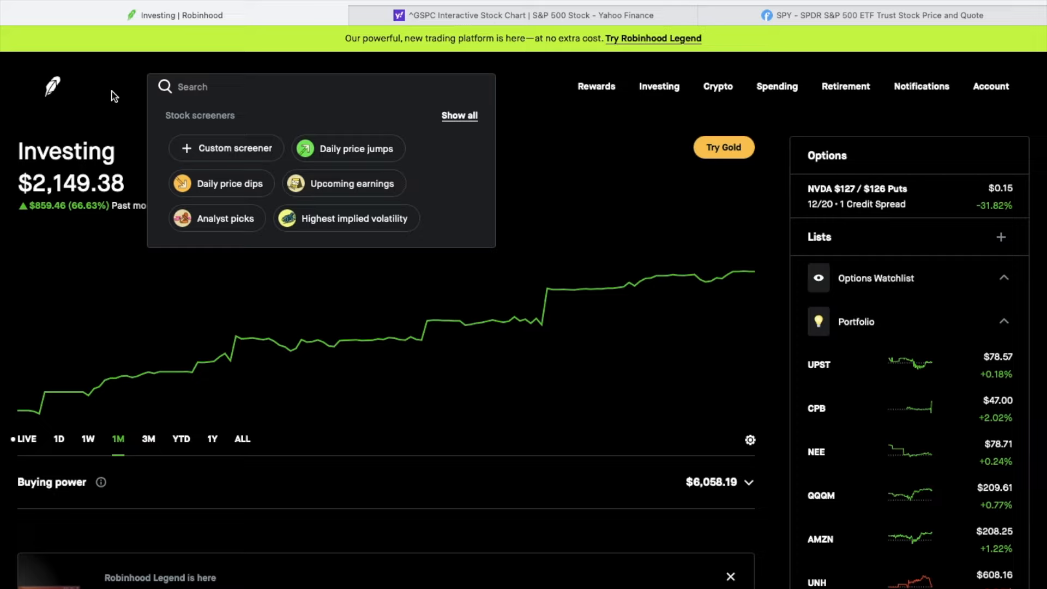
text(s)
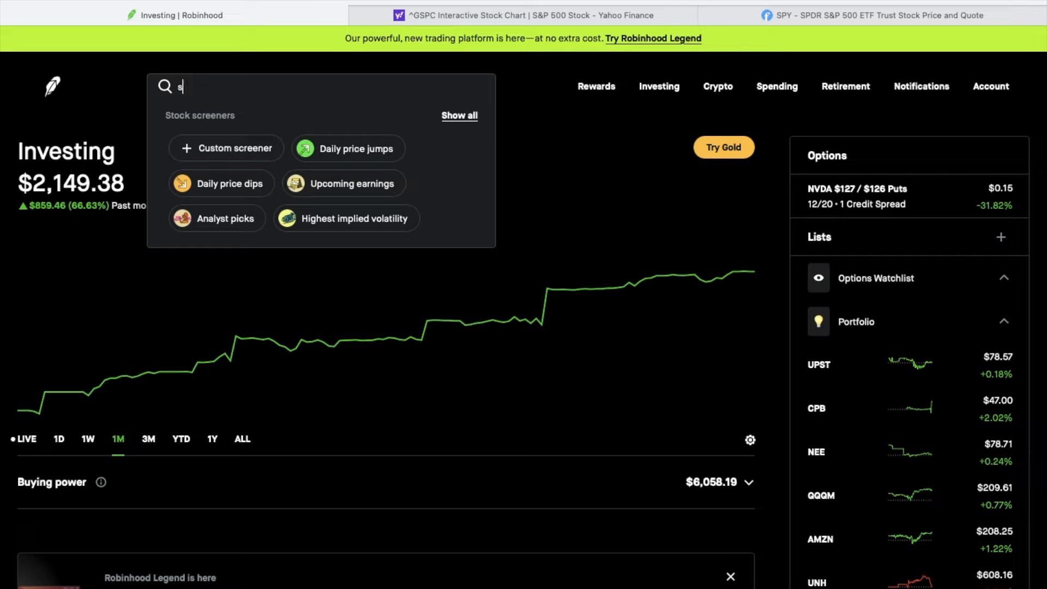
text(py)
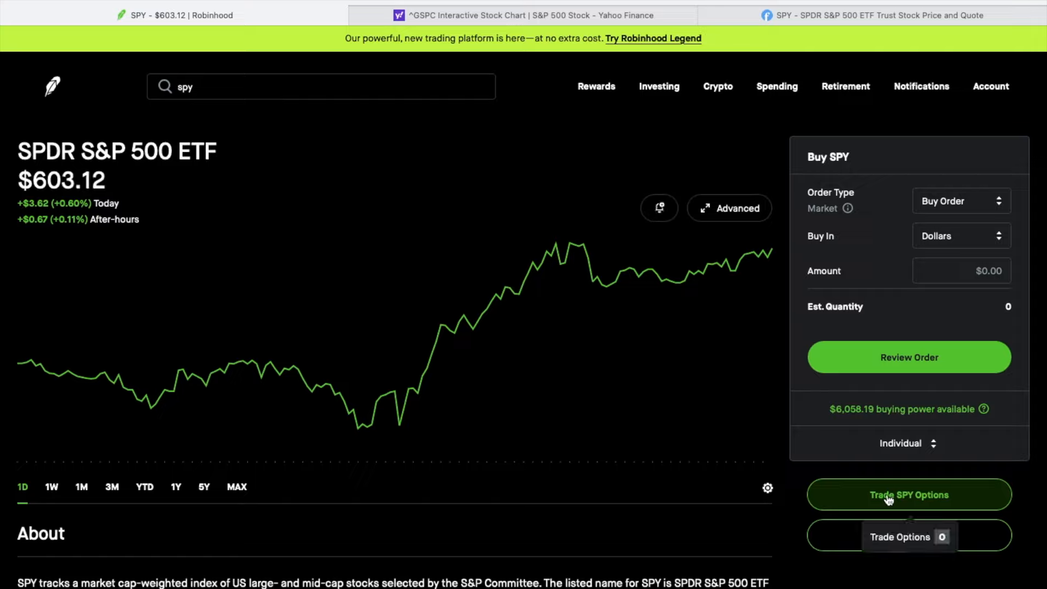
mouse_move(884, 499)
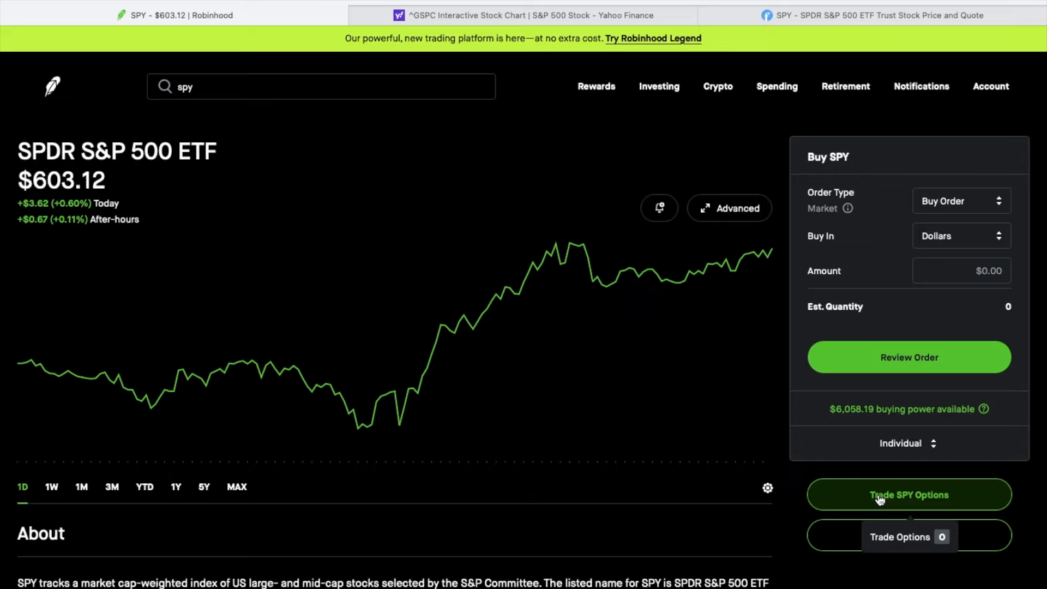
Open the SPY options chain as Sell Put with the December 31 (30d) expiration.
click(909, 494)
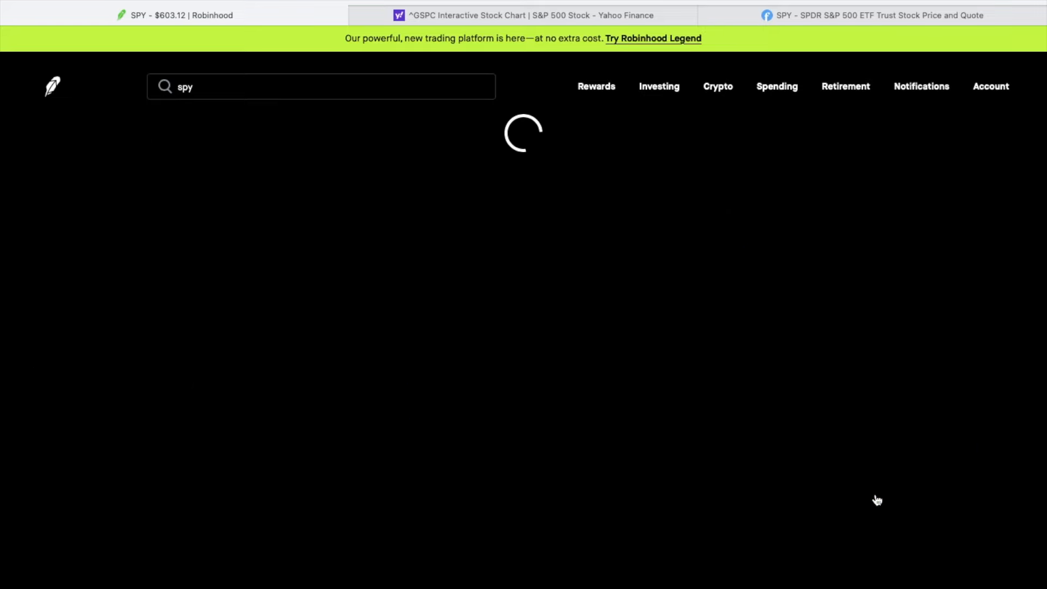
click(185, 176)
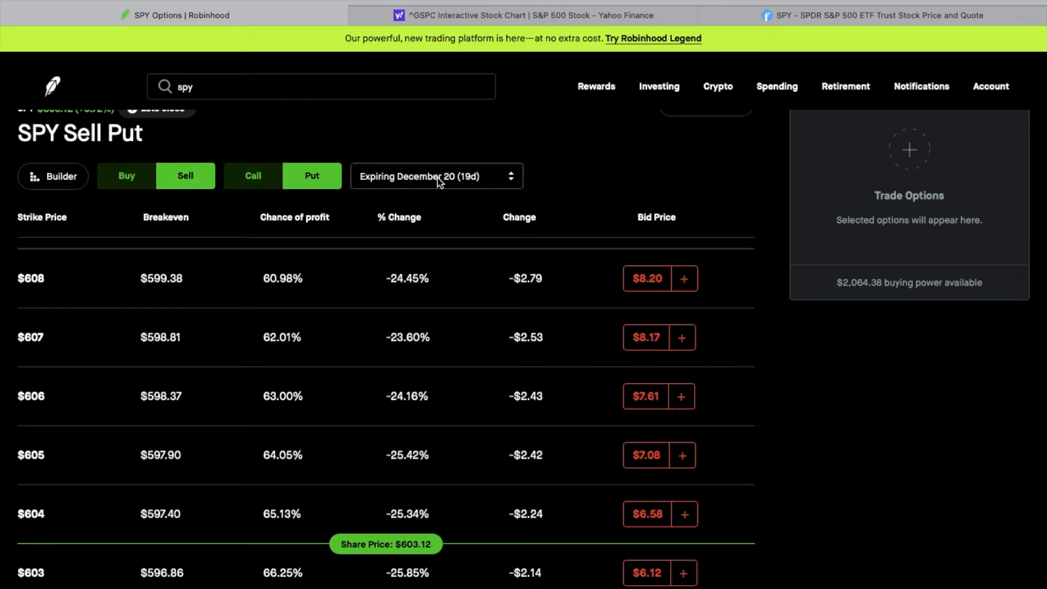
click(435, 176)
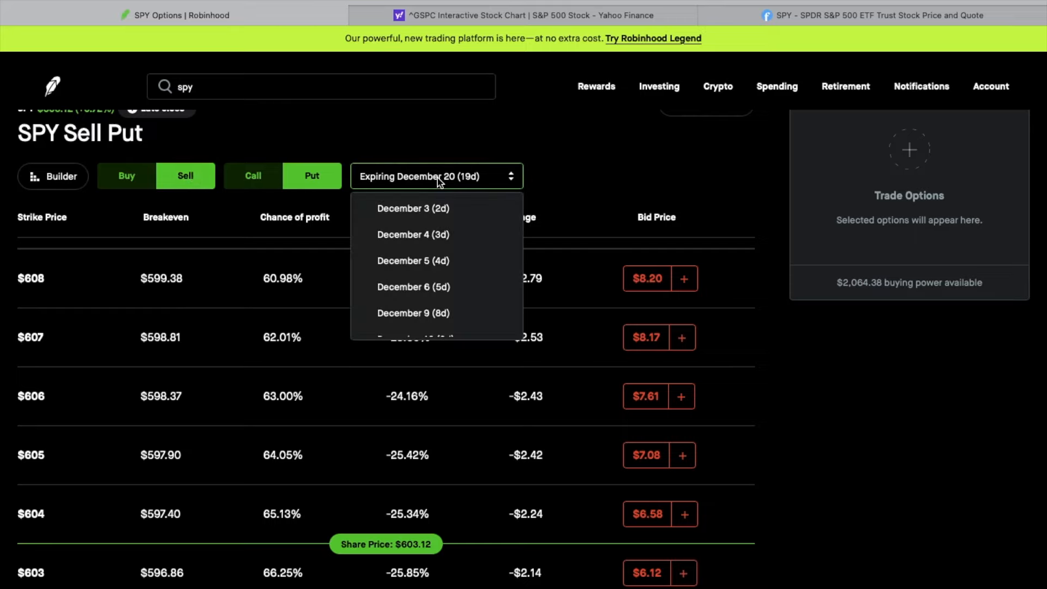
scroll(down, 3)
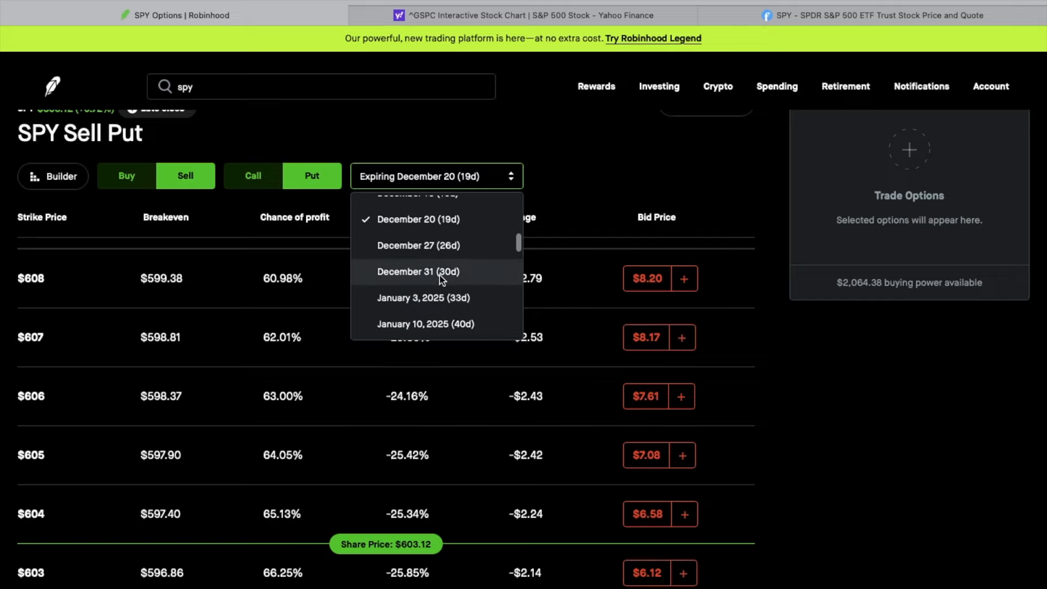
click(418, 272)
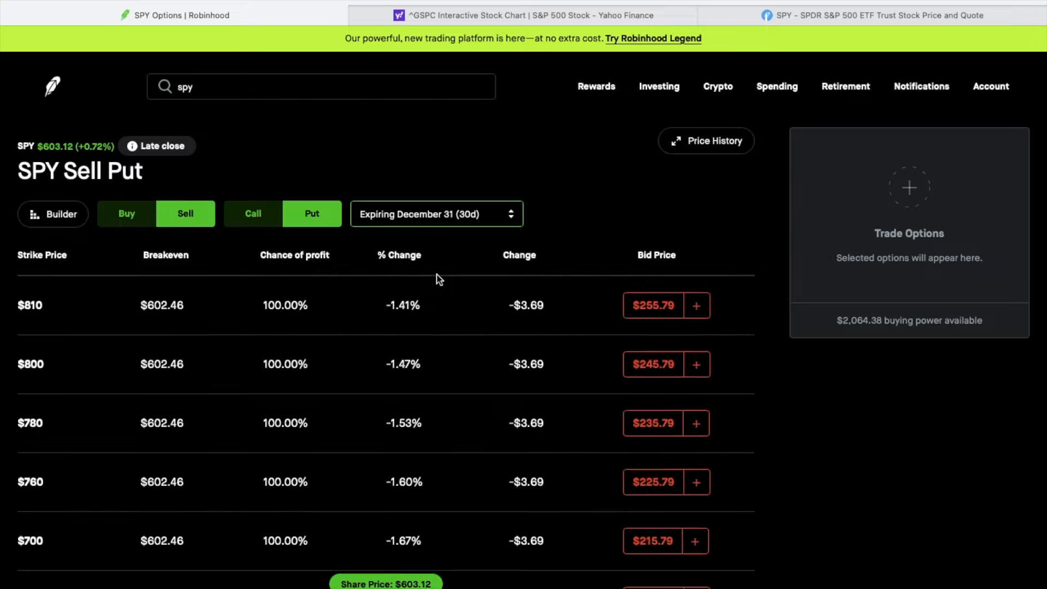
Scroll the Dec 31 put chain to the $577 strike and review its quote and Greeks.
scroll(down, 3)
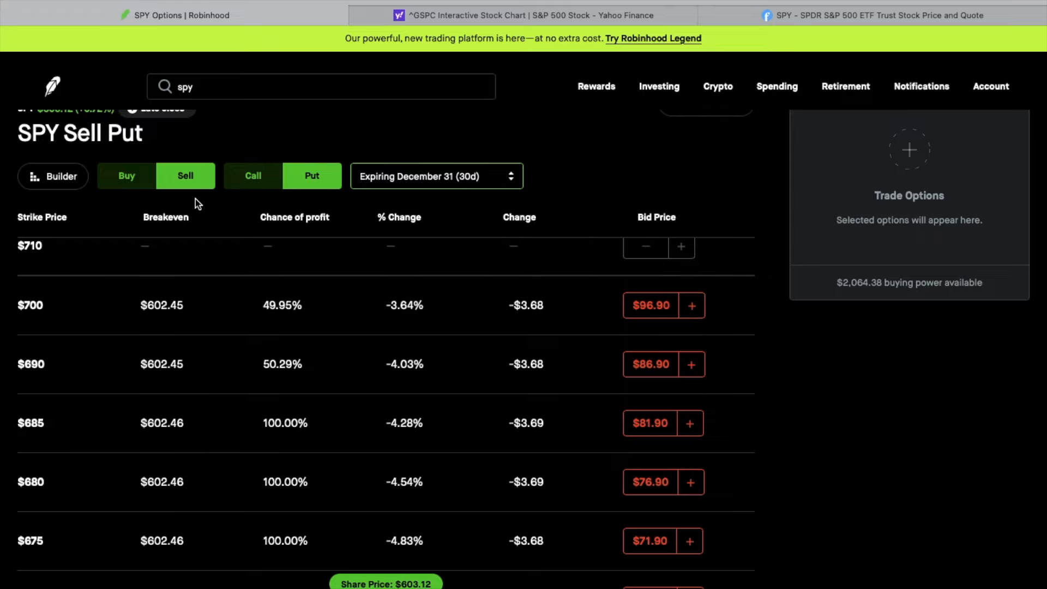
mouse_move(301, 217)
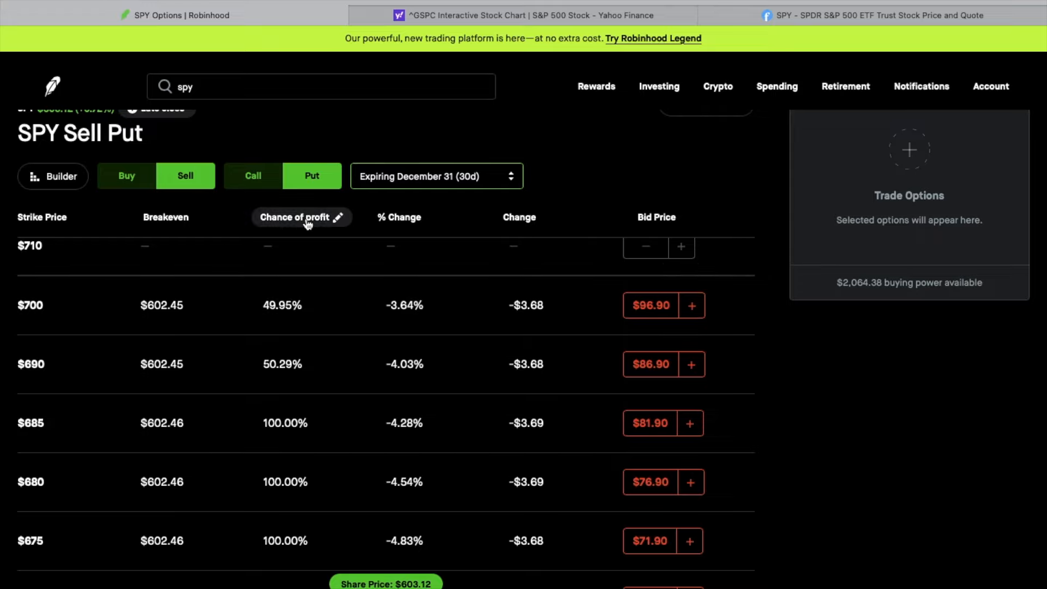
scroll(down, 3)
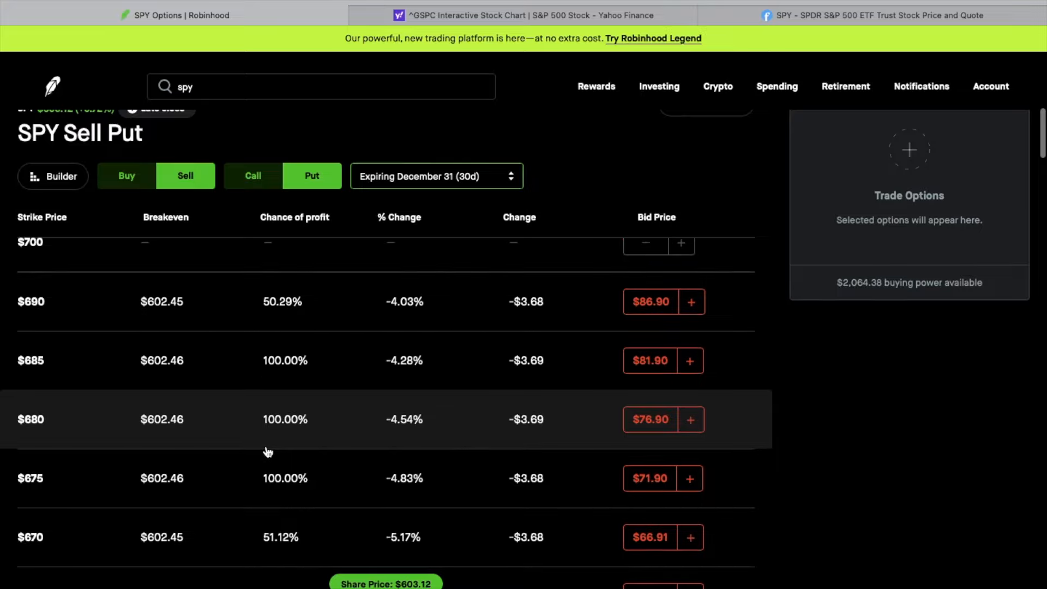
scroll(down, 3)
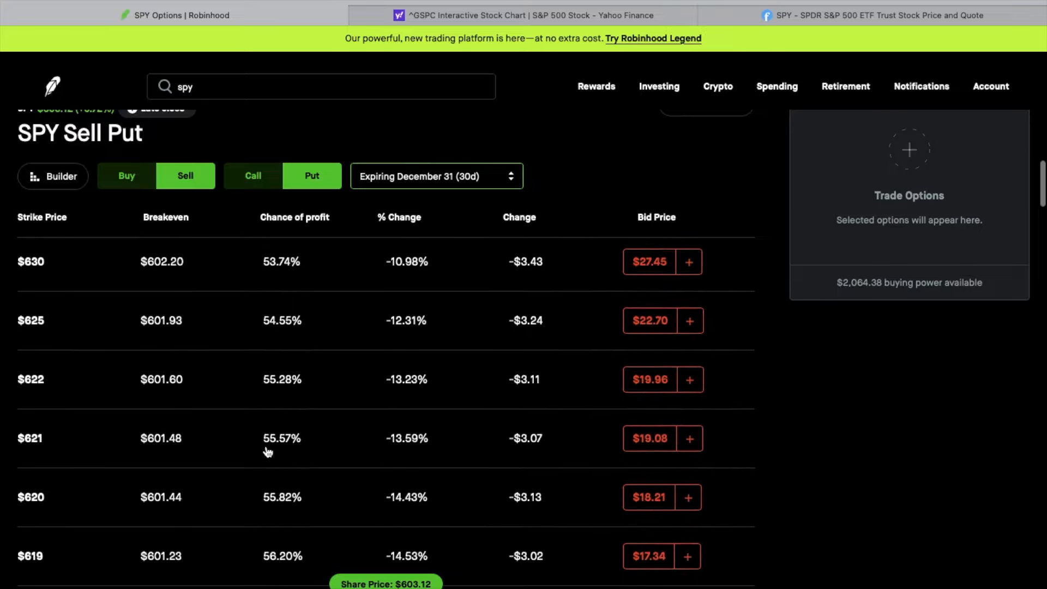
scroll(down, 3)
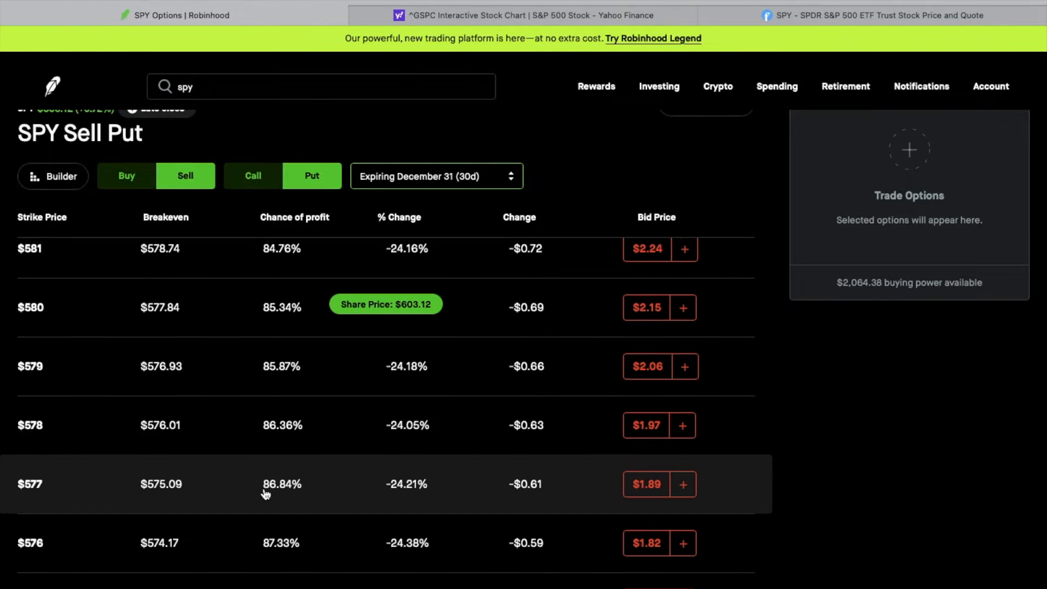
scroll(down, 3)
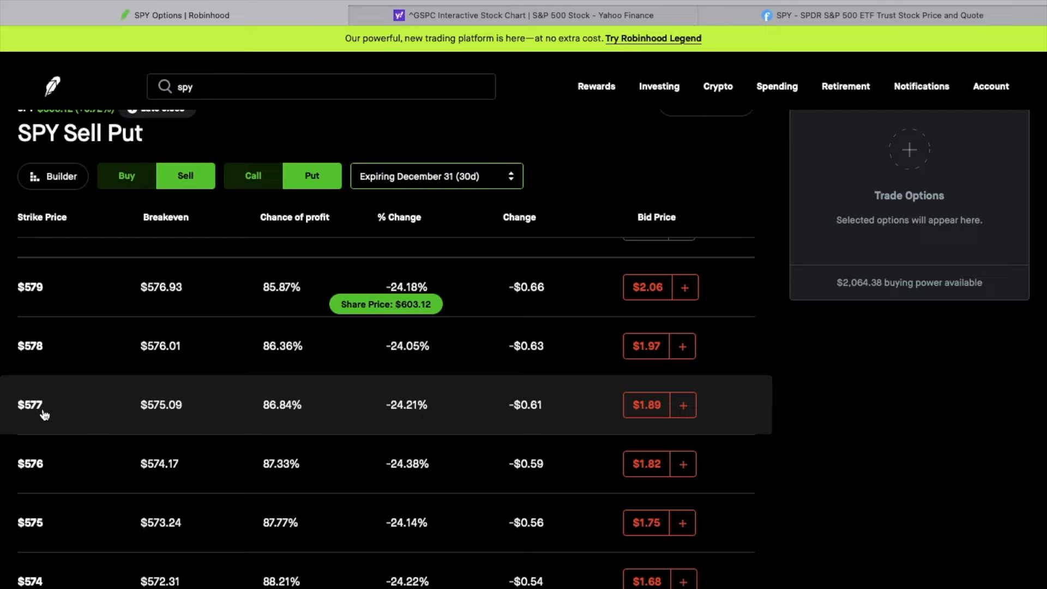
mouse_move(48, 413)
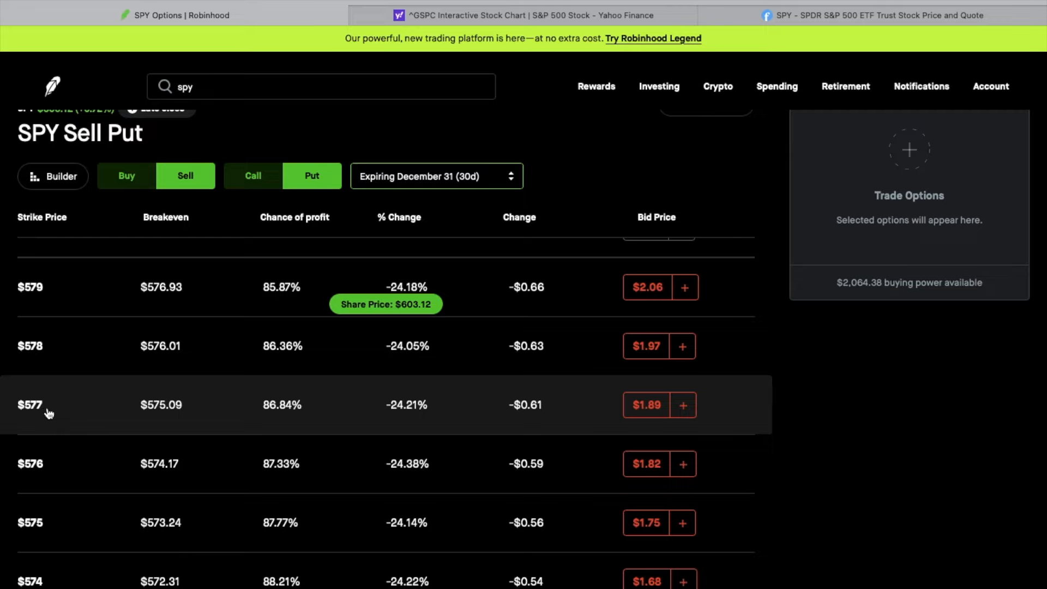
mouse_move(54, 412)
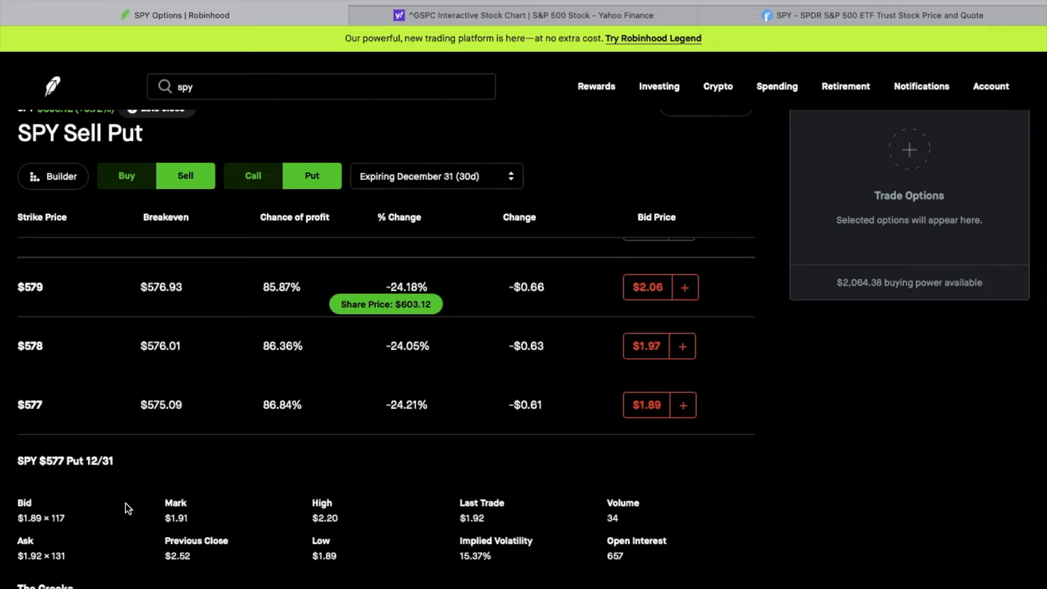
scroll(down, 3)
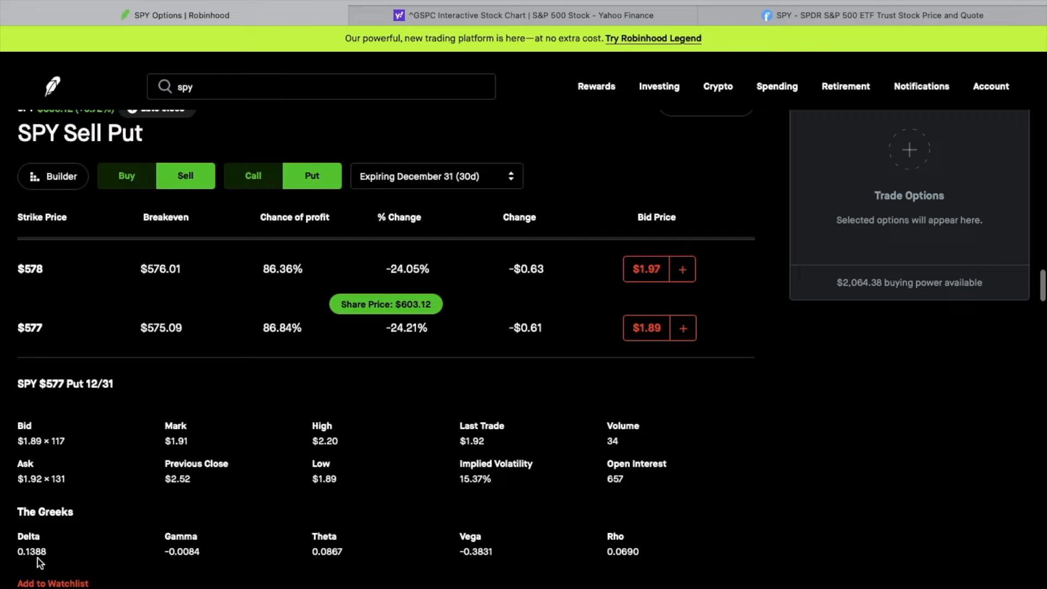
mouse_move(47, 565)
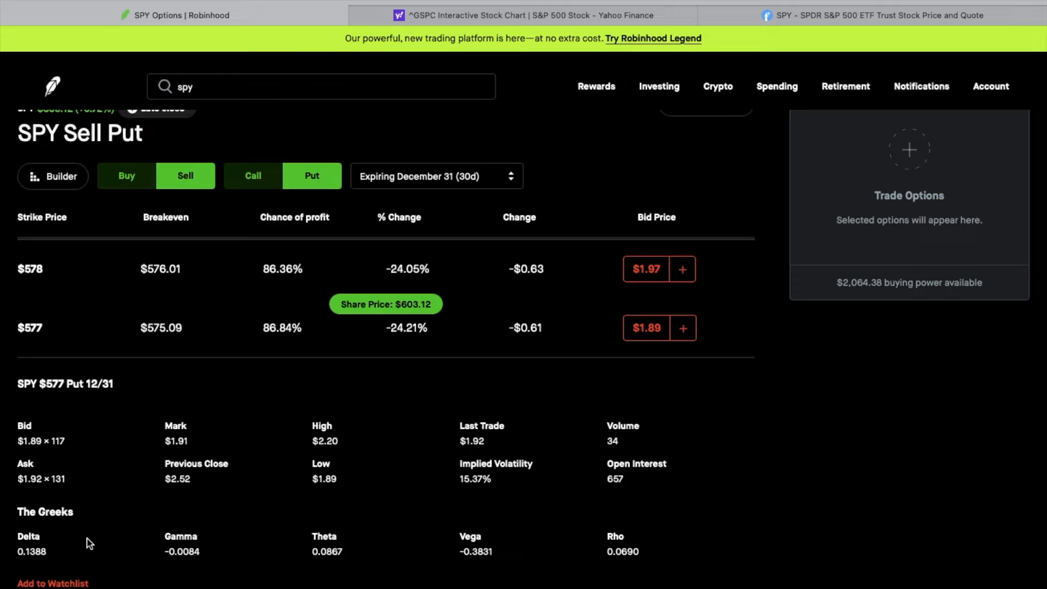
mouse_move(116, 486)
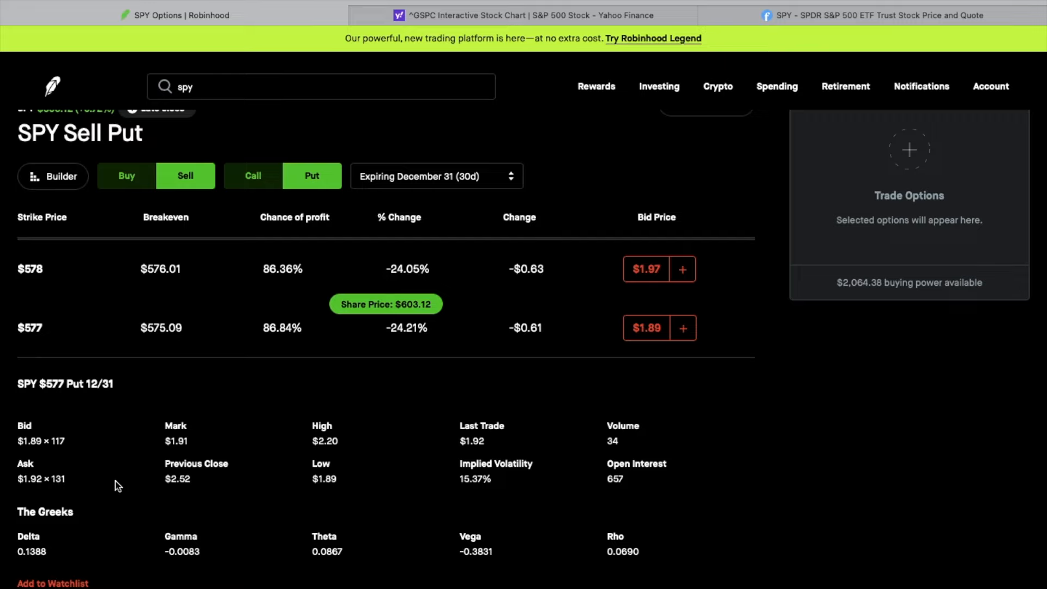
mouse_move(64, 570)
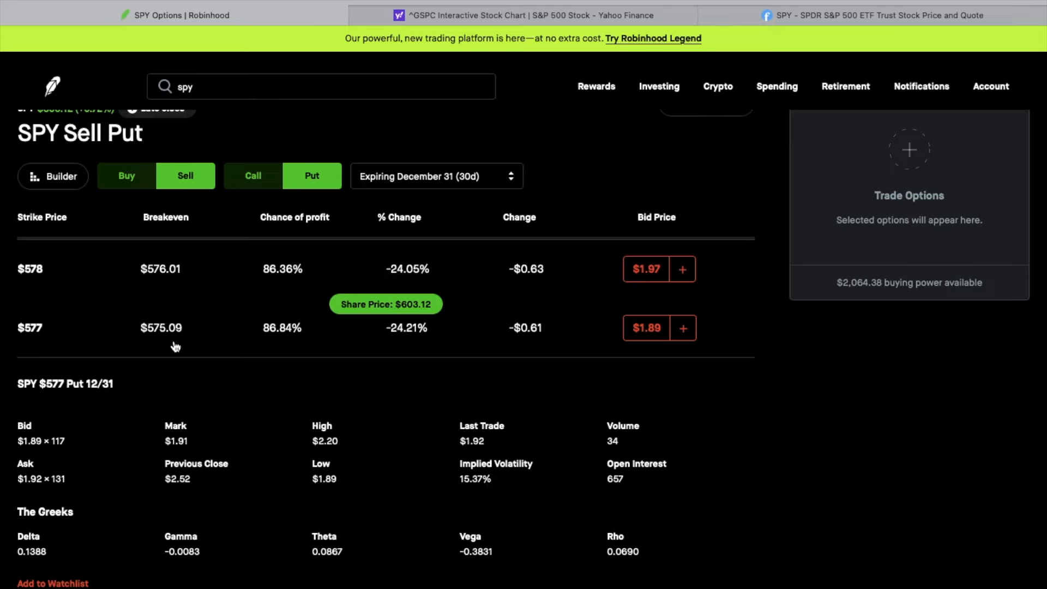
mouse_move(112, 339)
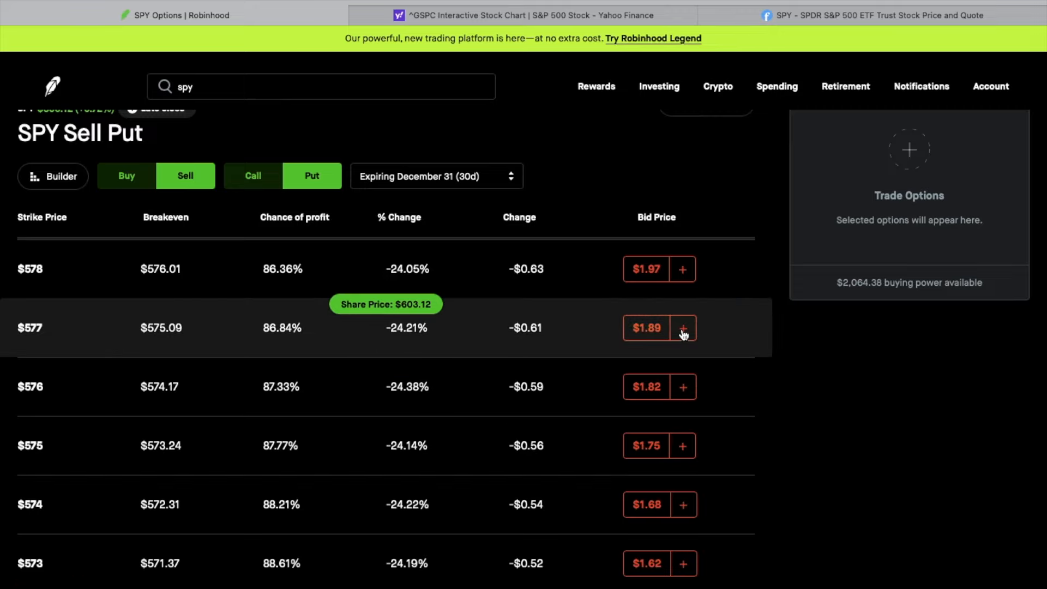
Sell the $577 put and buy the $574 put for a $0.19 credit spread.
click(682, 327)
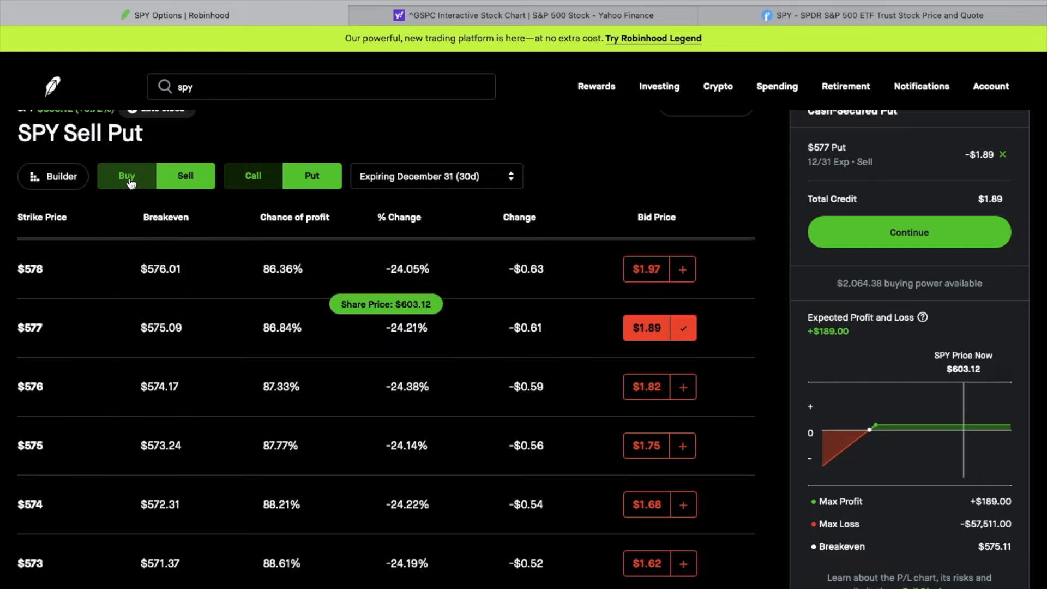
click(126, 176)
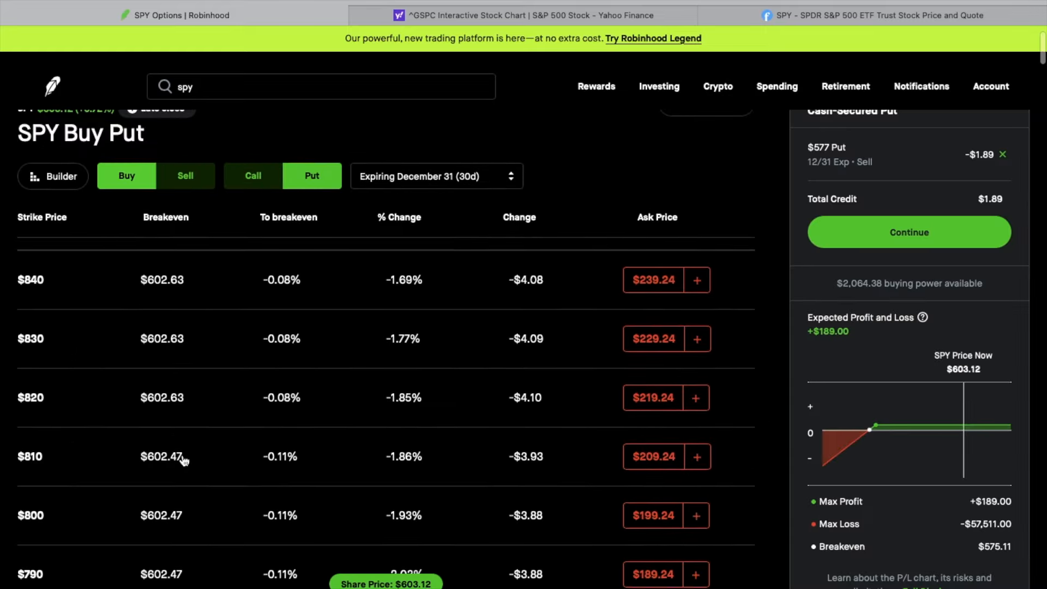
scroll(down, 3)
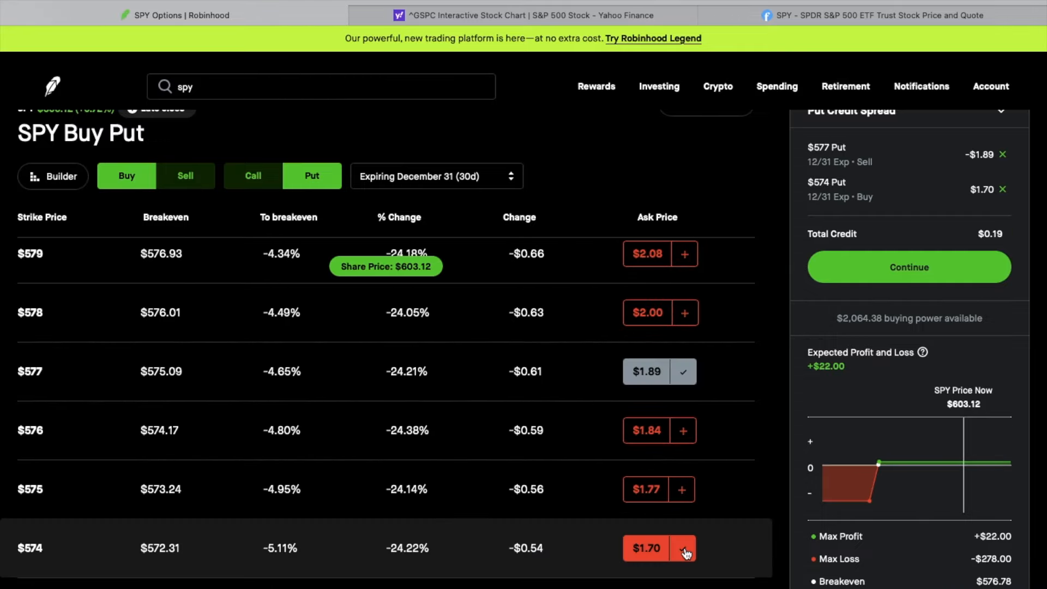
click(682, 548)
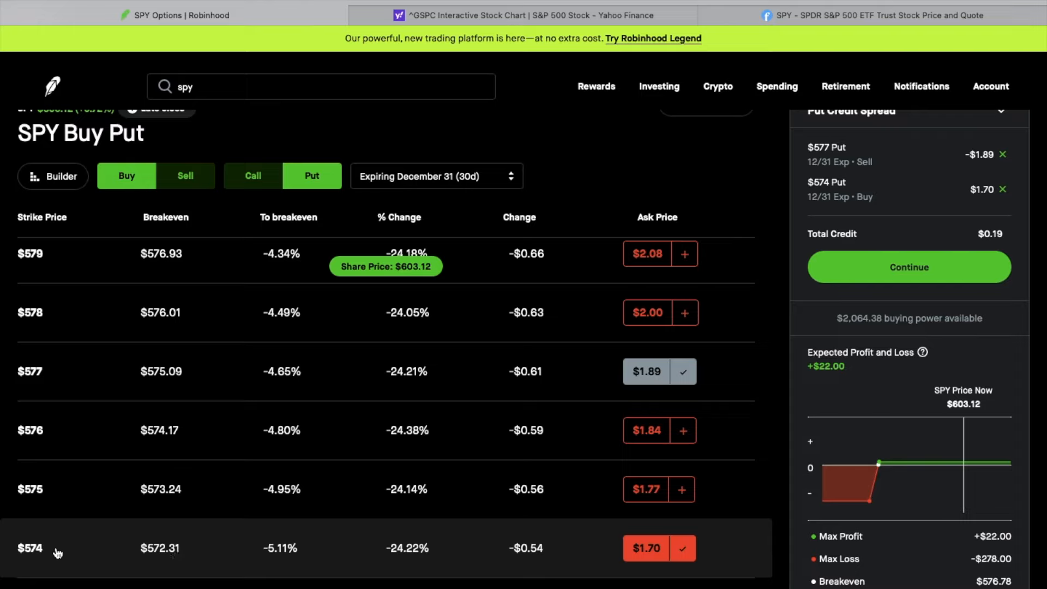
mouse_move(594, 555)
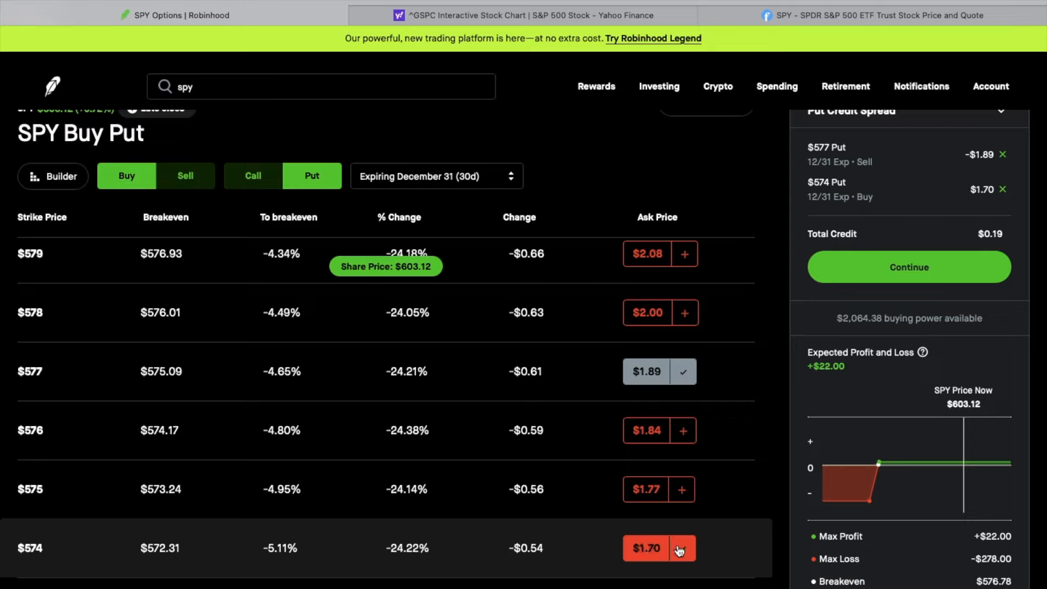
click(683, 547)
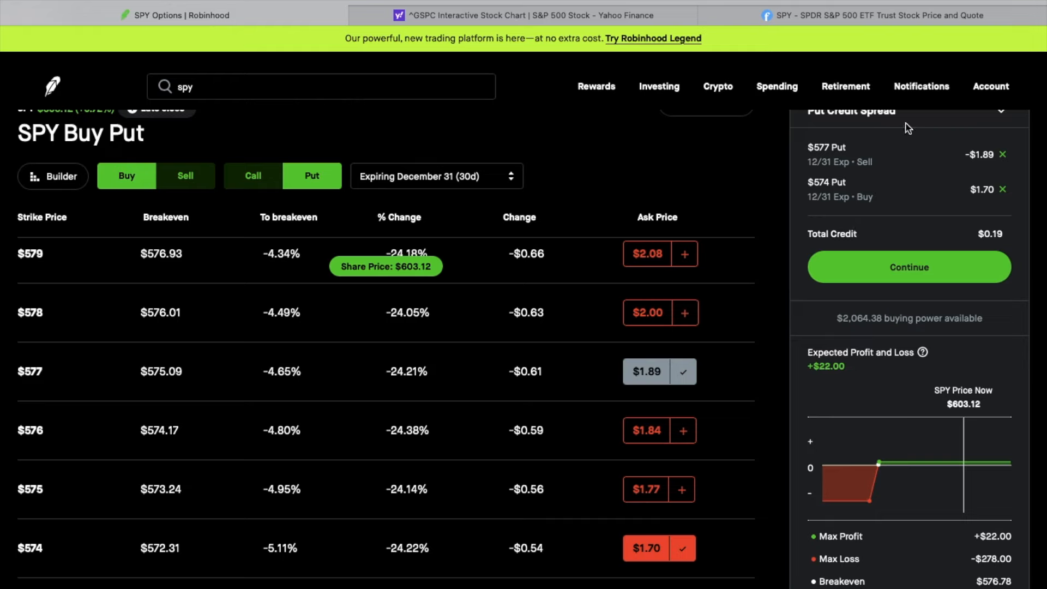
scroll(down, 3)
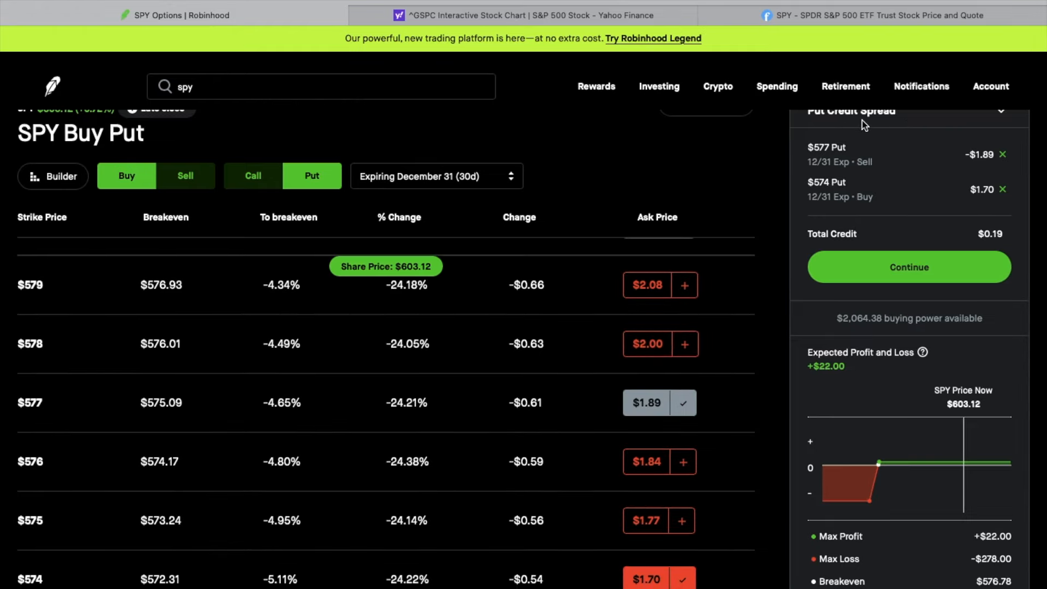
mouse_move(1005, 246)
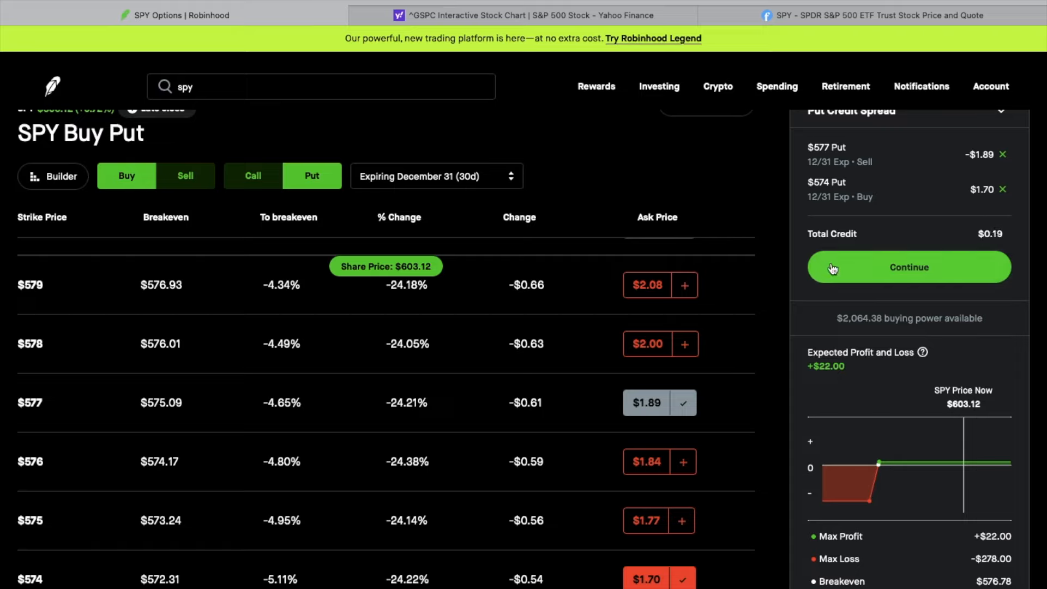
mouse_move(899, 386)
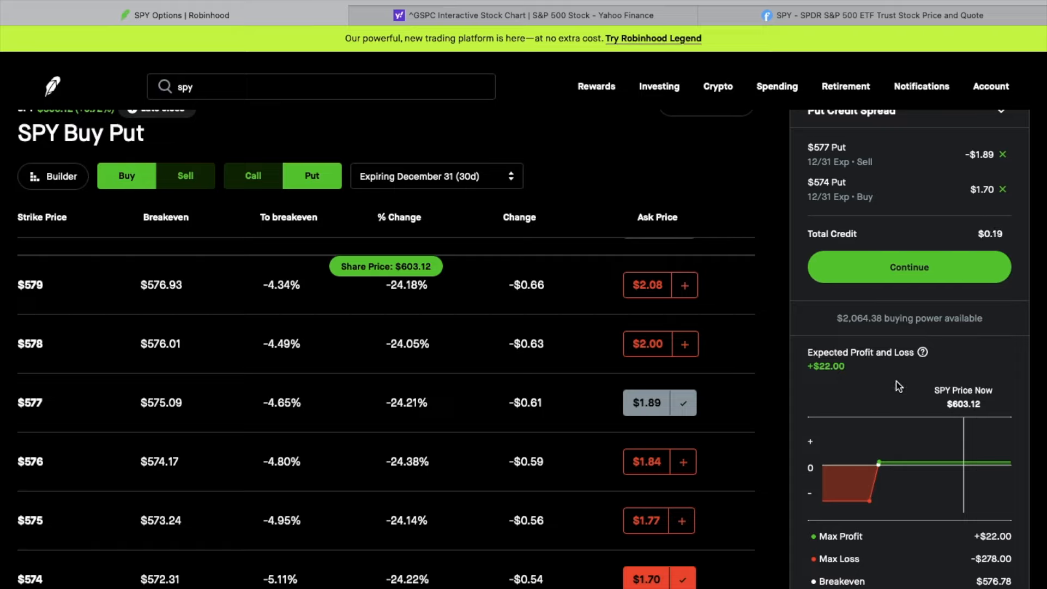
mouse_move(907, 532)
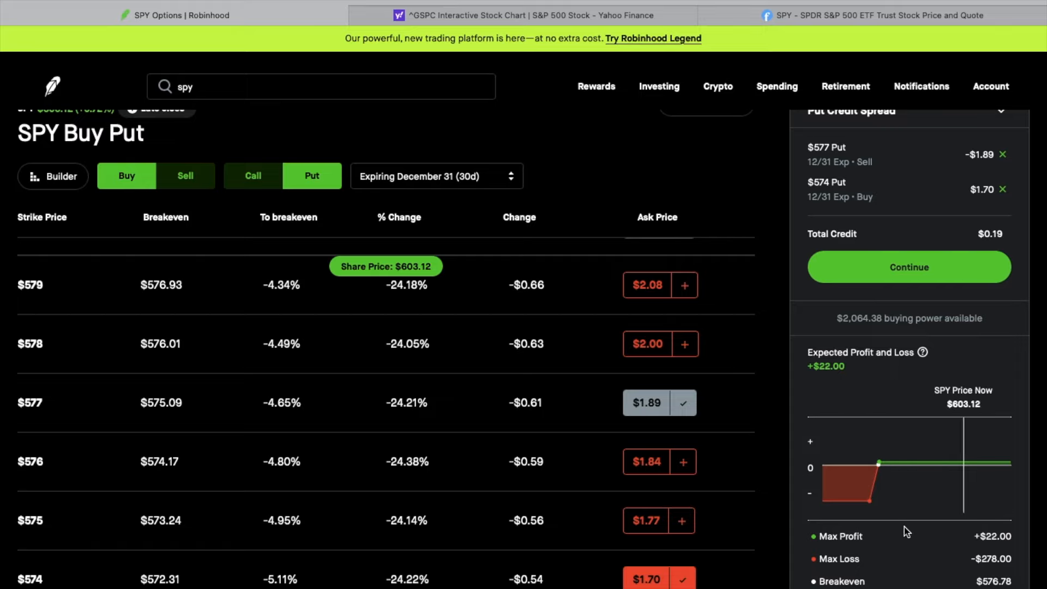
mouse_move(914, 539)
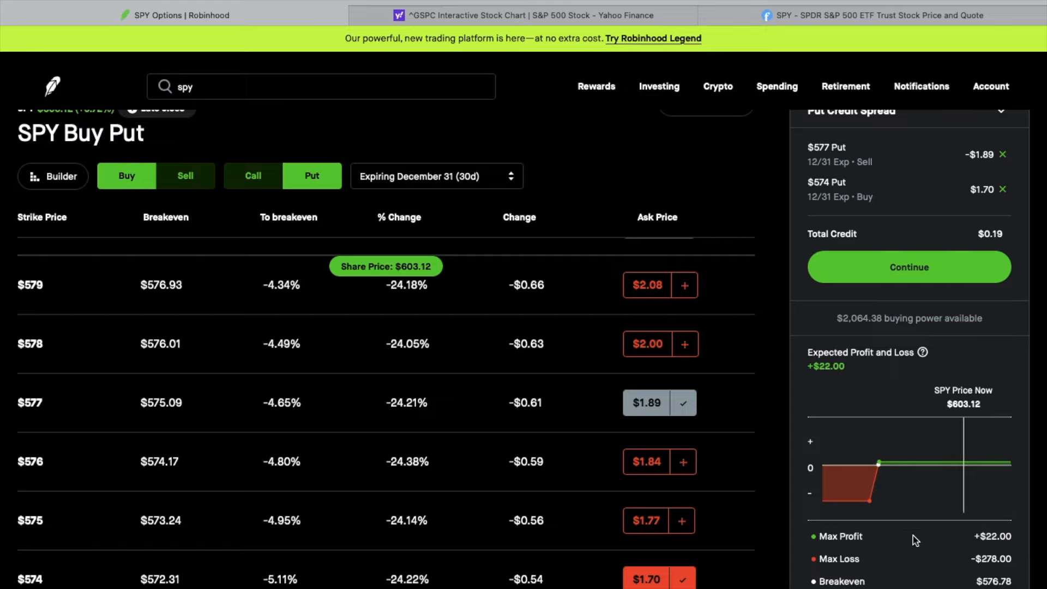
mouse_move(983, 550)
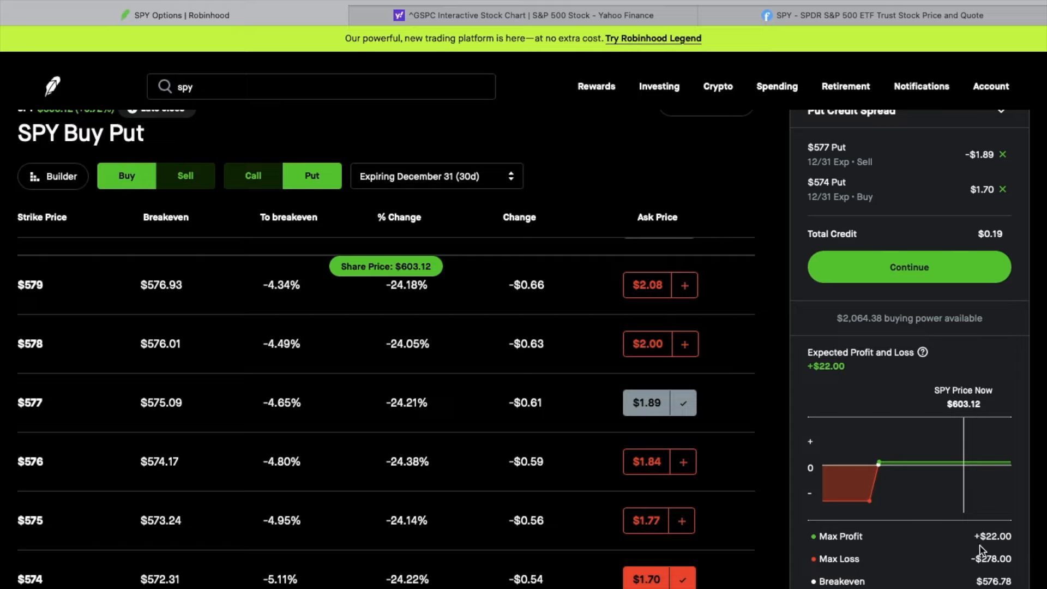
mouse_move(992, 551)
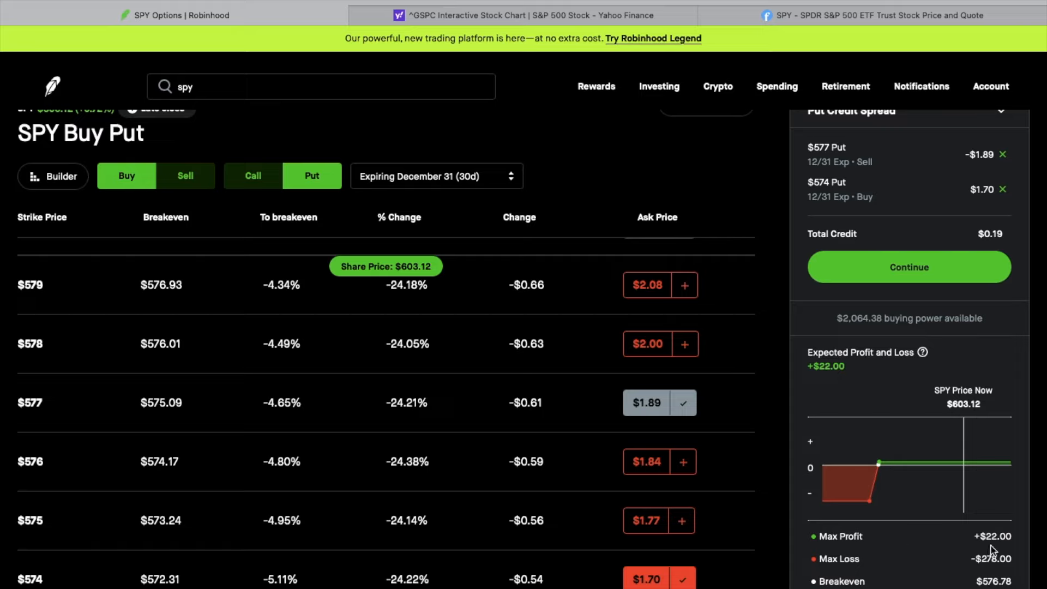
mouse_move(992, 553)
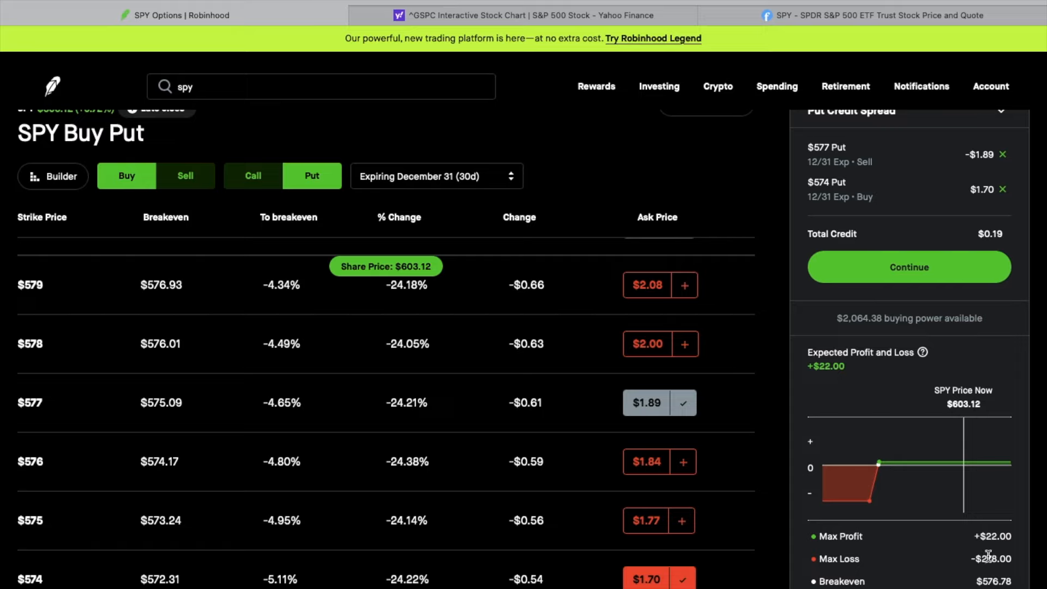
mouse_move(1000, 576)
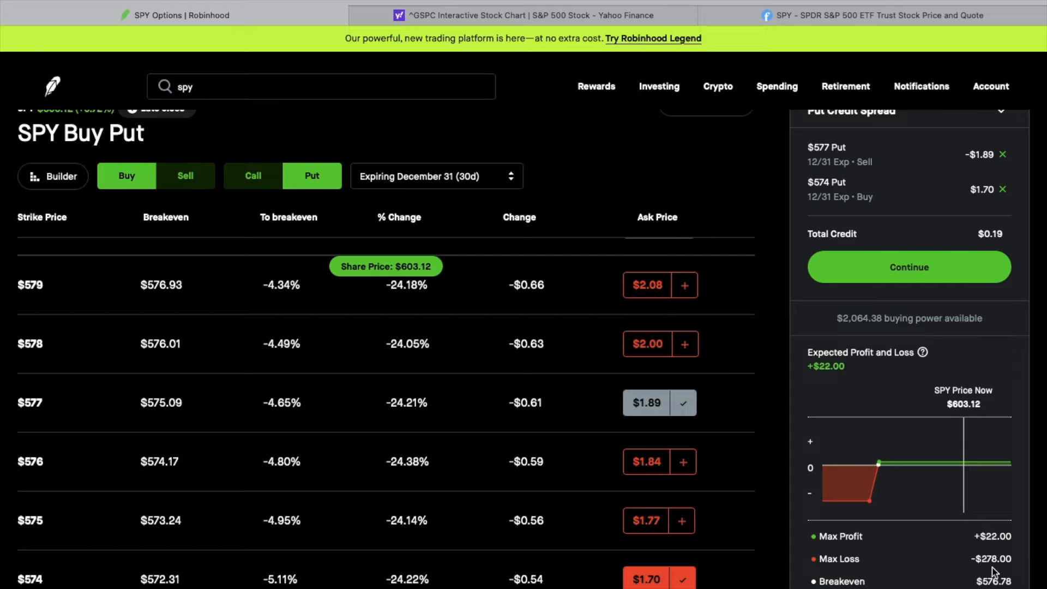
mouse_move(938, 550)
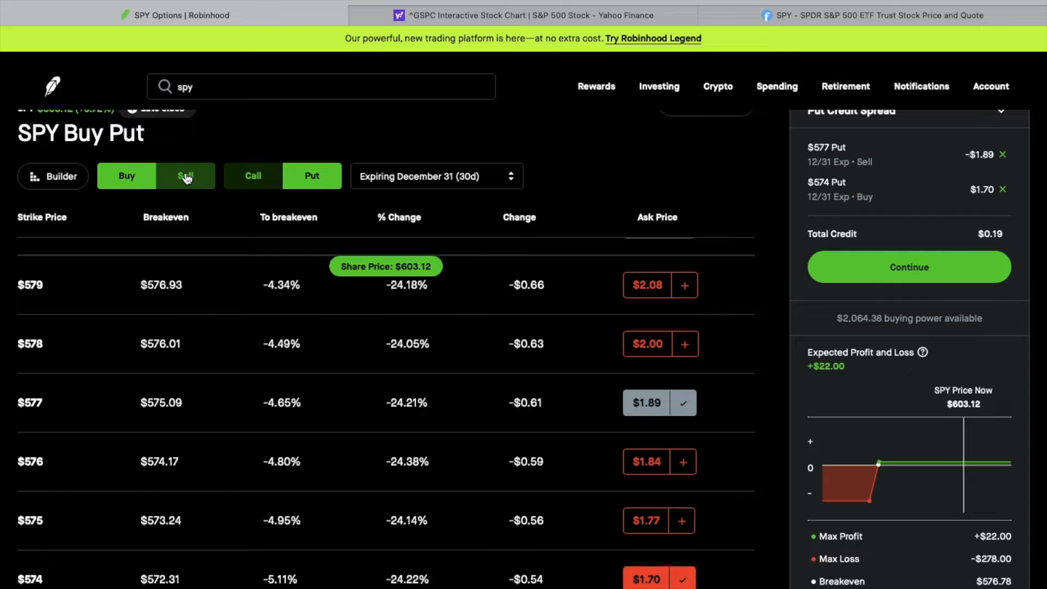
Add selling the $620 Dec 31 call, bringing the trade to $1.41 total credit.
click(252, 176)
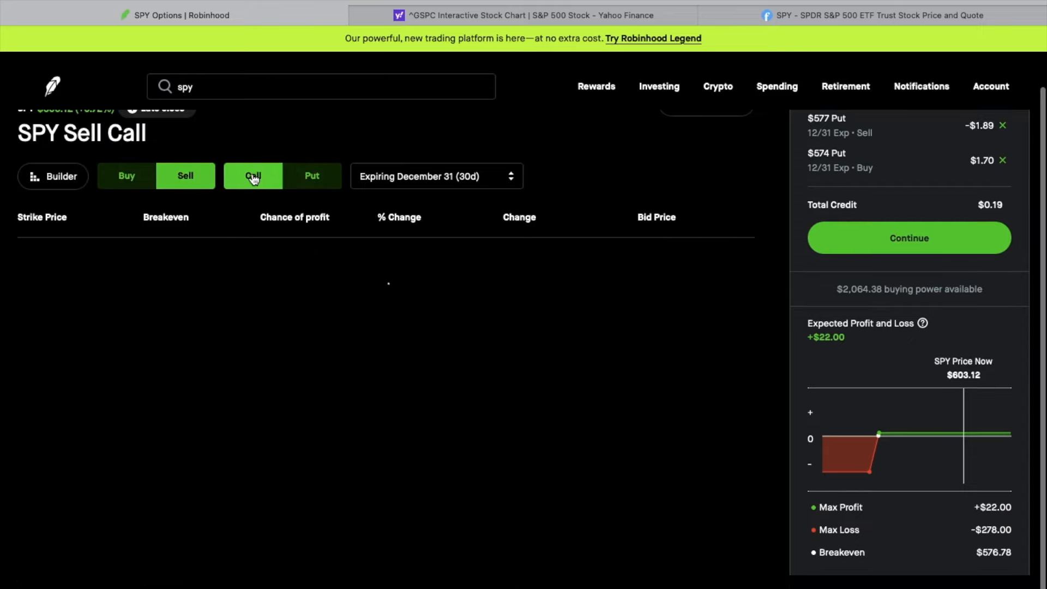
click(252, 175)
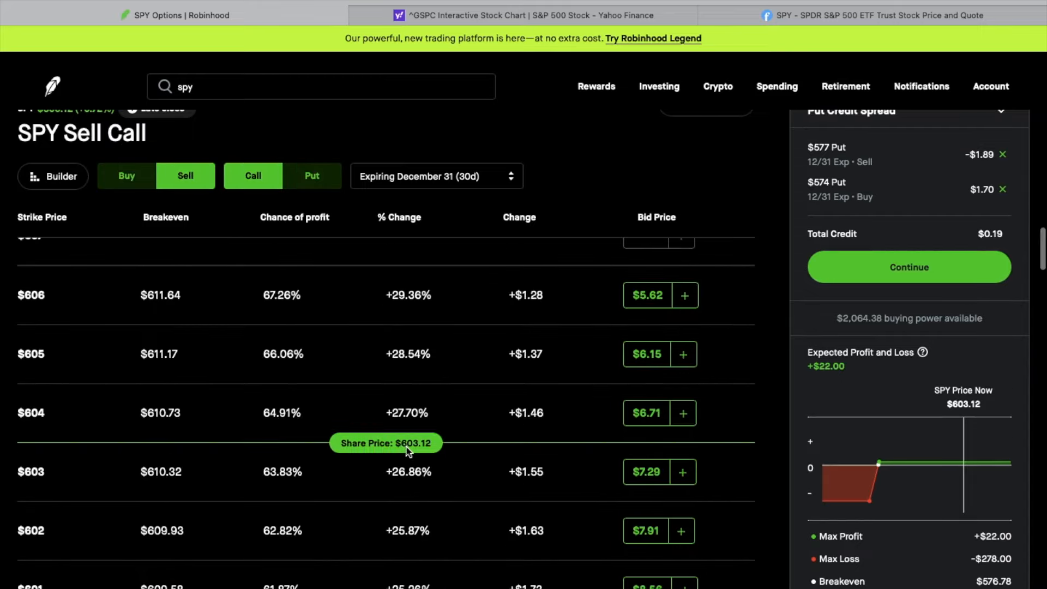
mouse_move(411, 454)
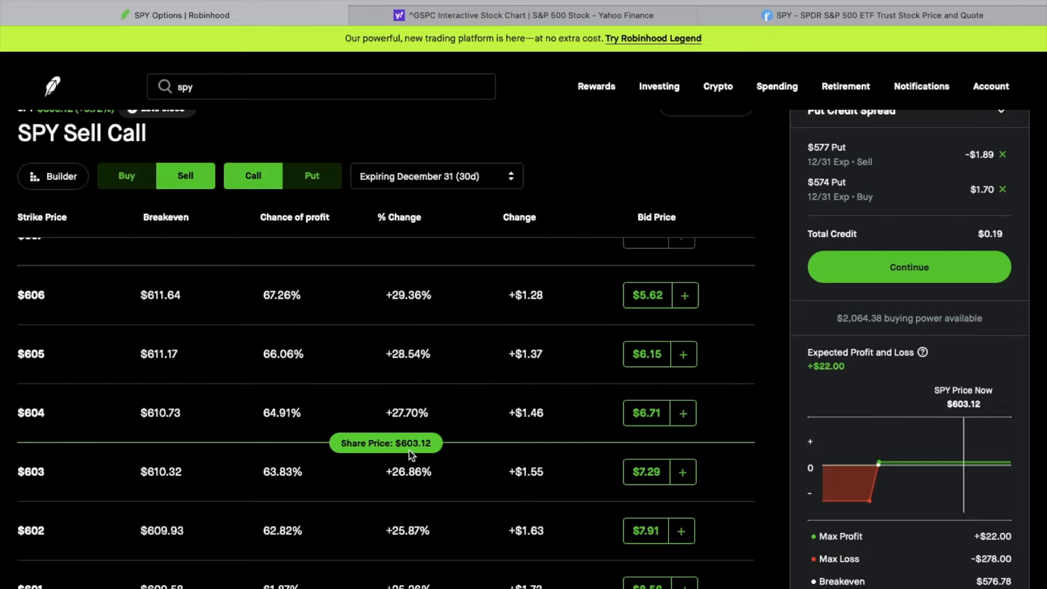
mouse_move(415, 456)
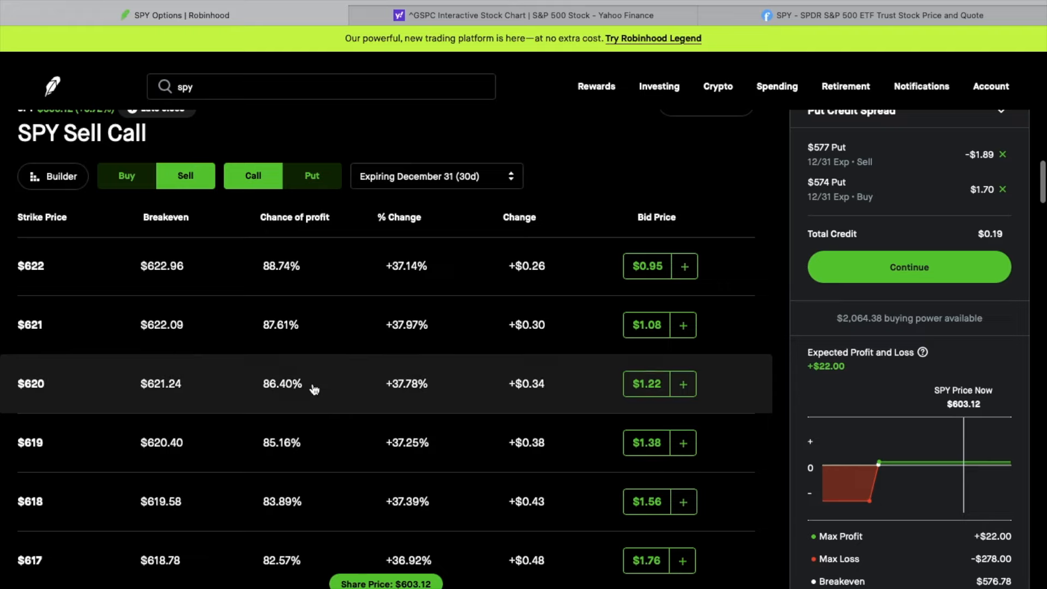
mouse_move(276, 388)
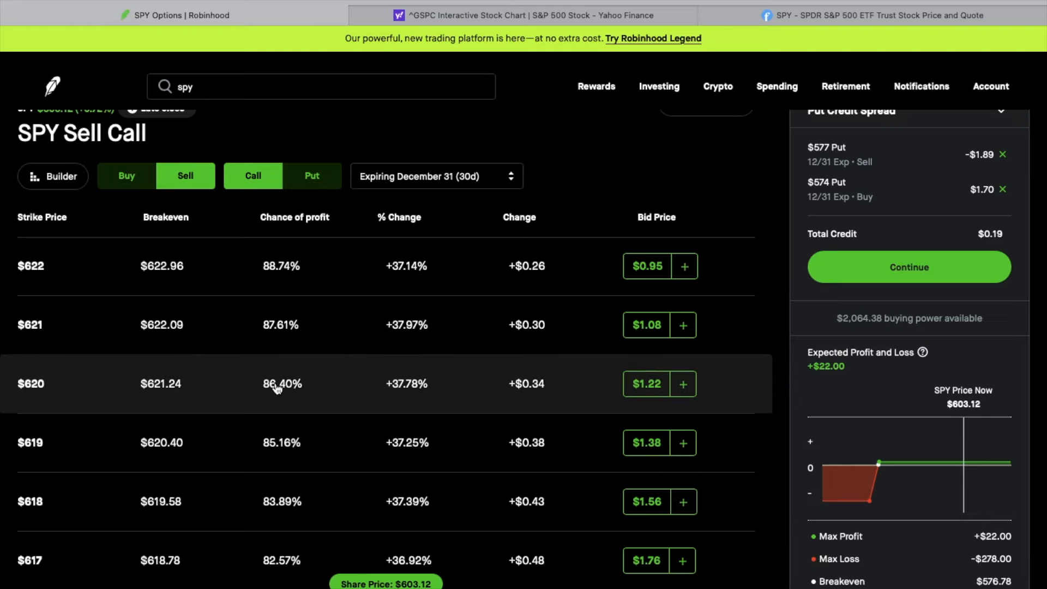
mouse_move(42, 395)
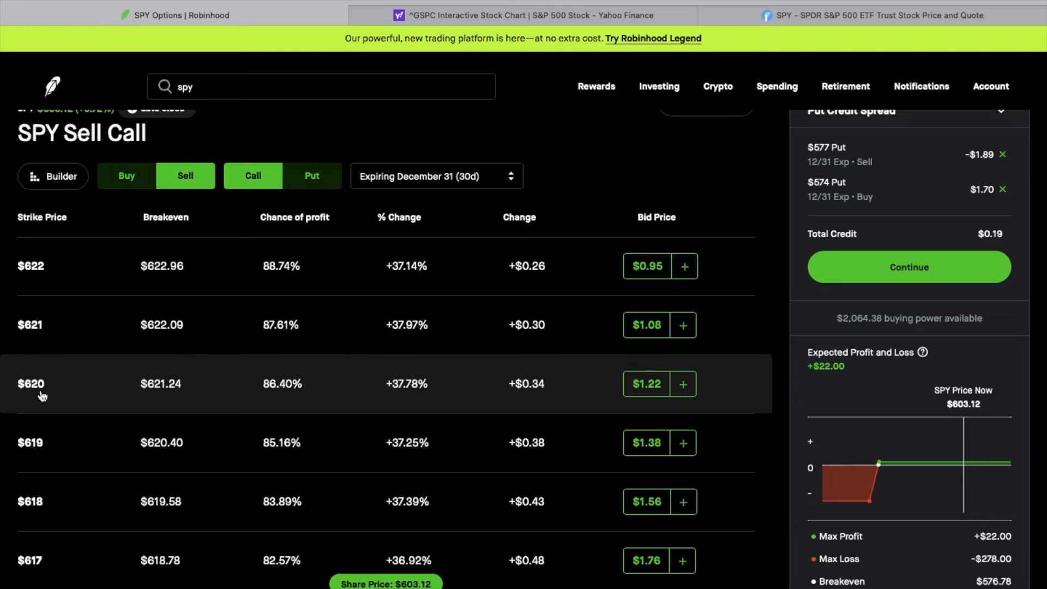
mouse_move(277, 390)
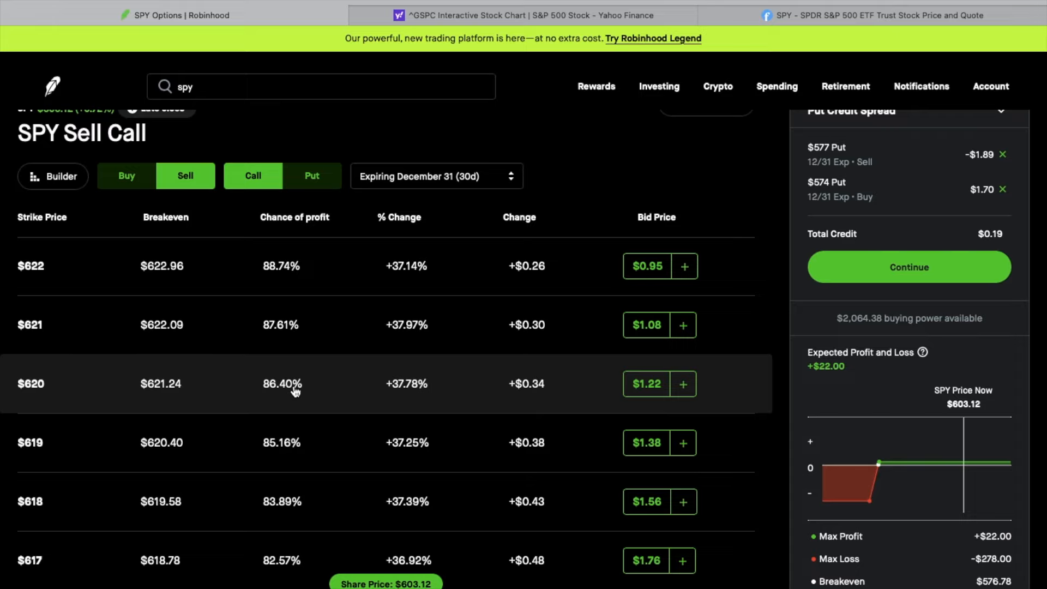
mouse_move(110, 391)
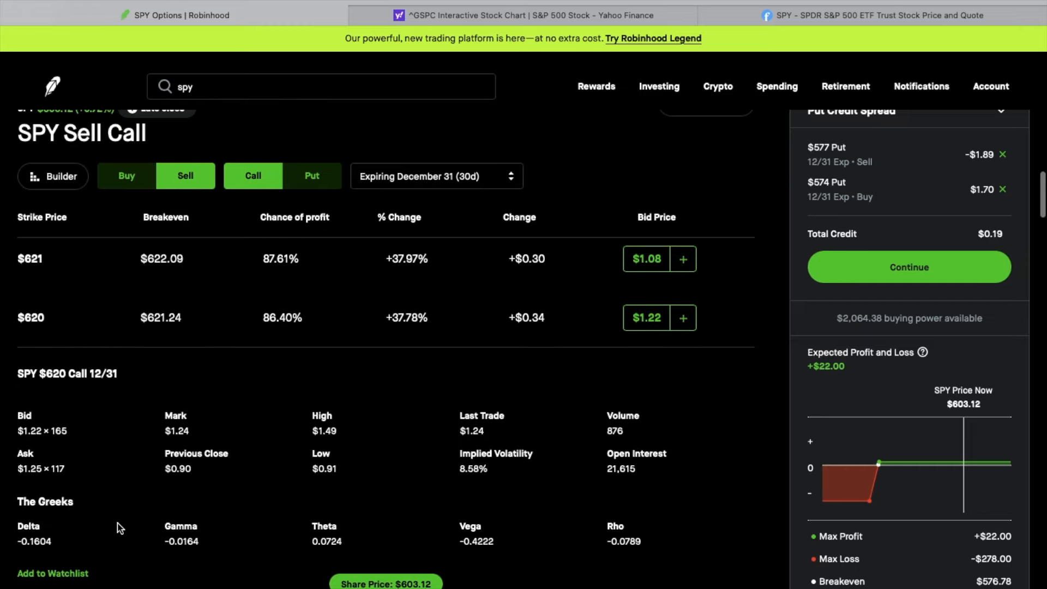
scroll(down, 3)
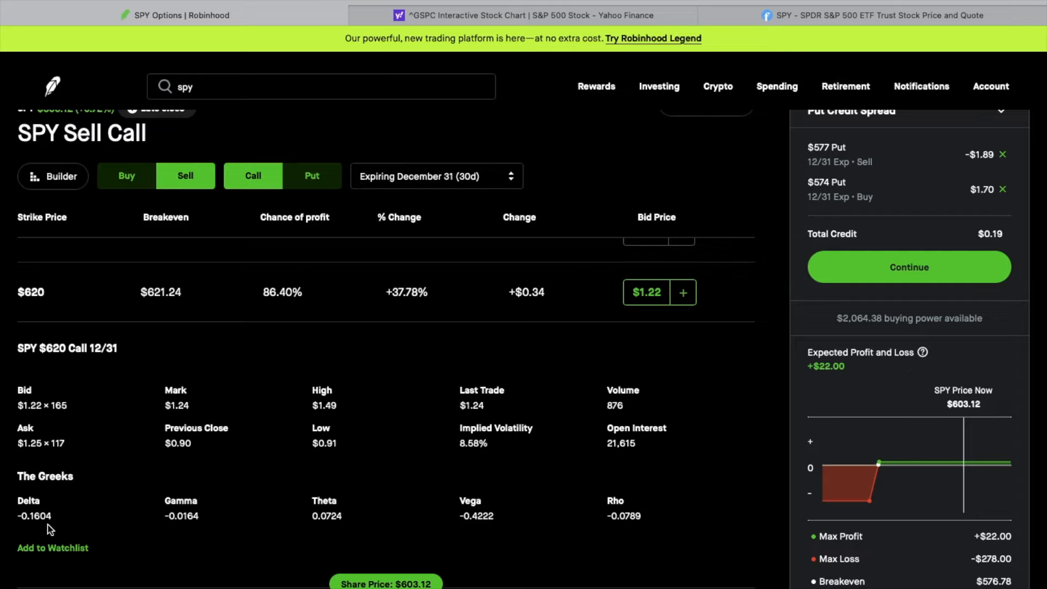
mouse_move(460, 450)
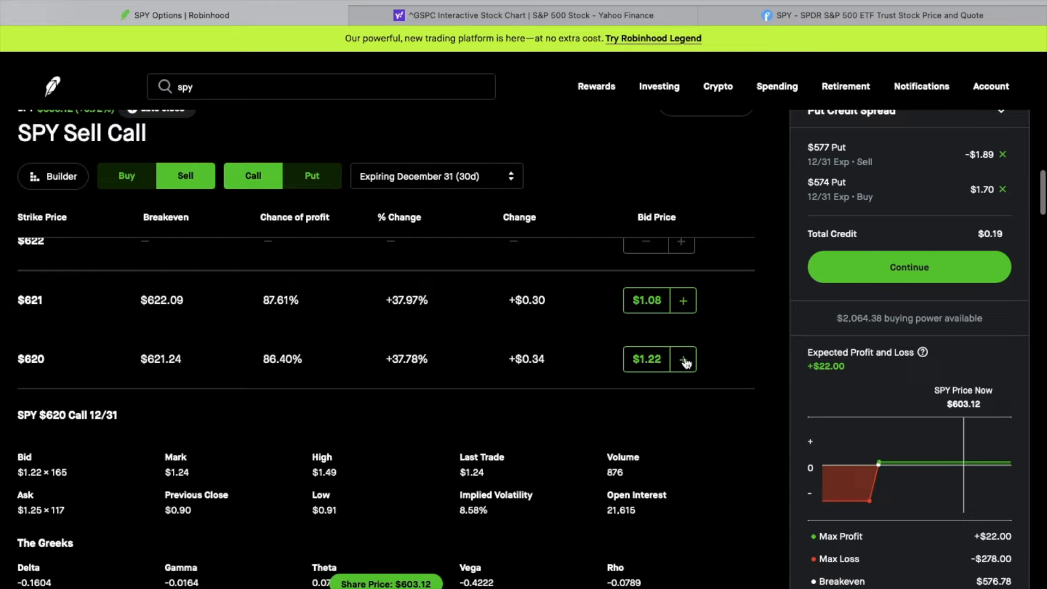
click(683, 359)
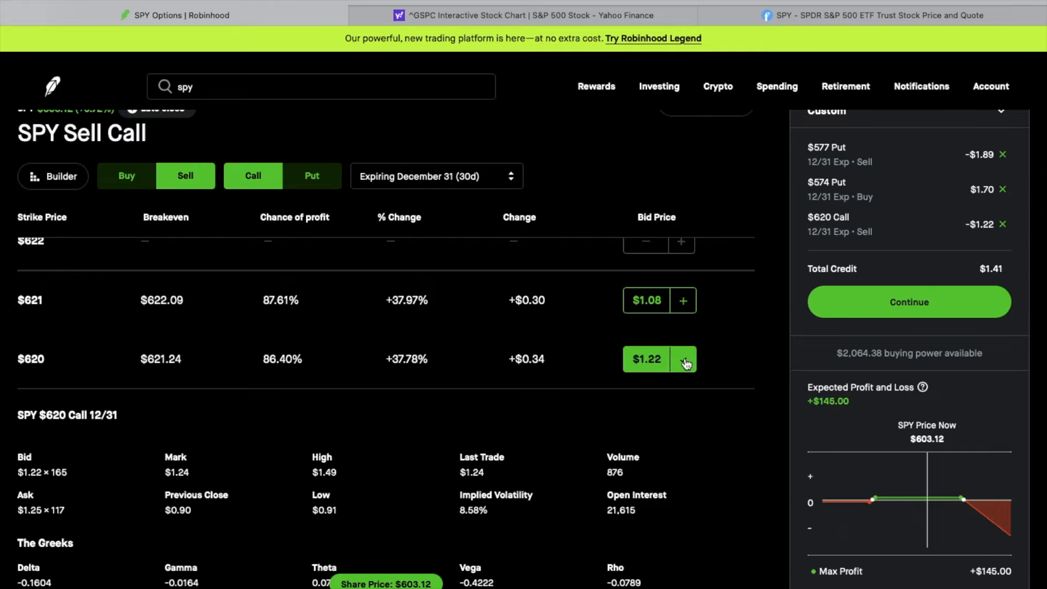
click(683, 359)
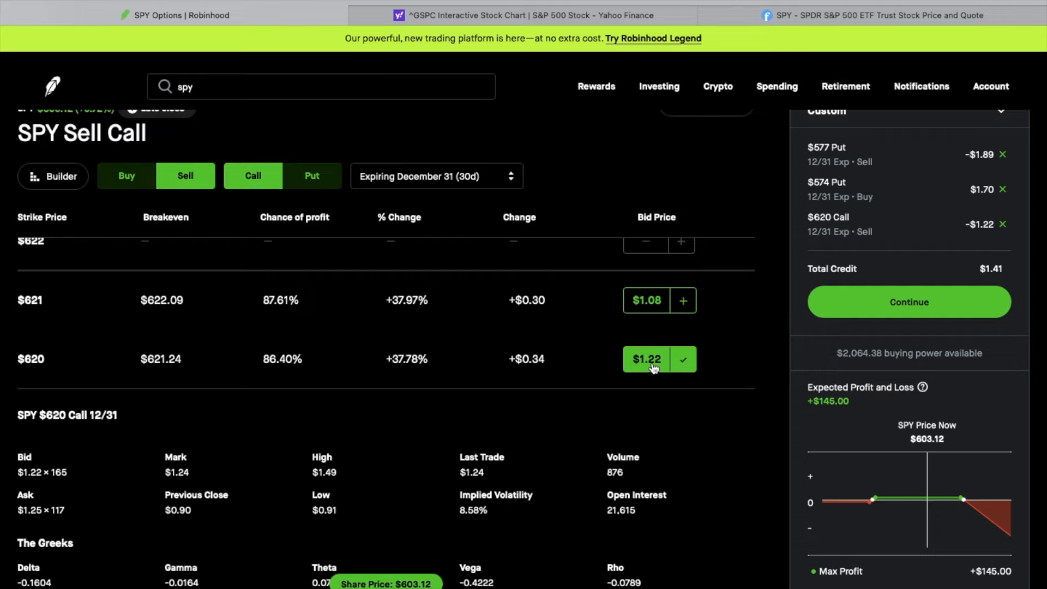
click(127, 176)
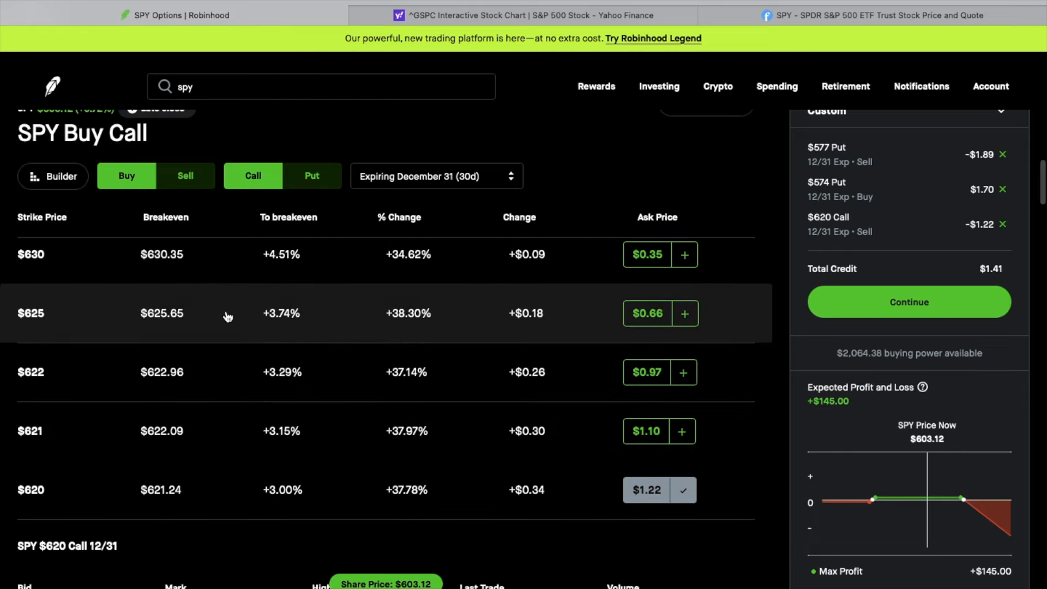
Scroll the call chain toward the $622 strike for the upper wing.
scroll(down, 3)
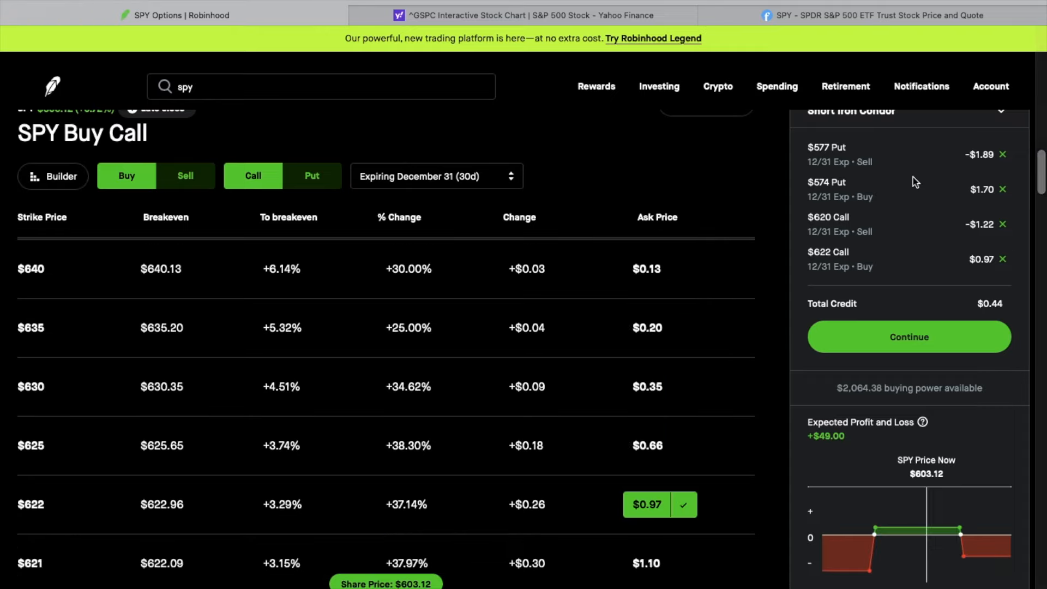
mouse_move(834, 132)
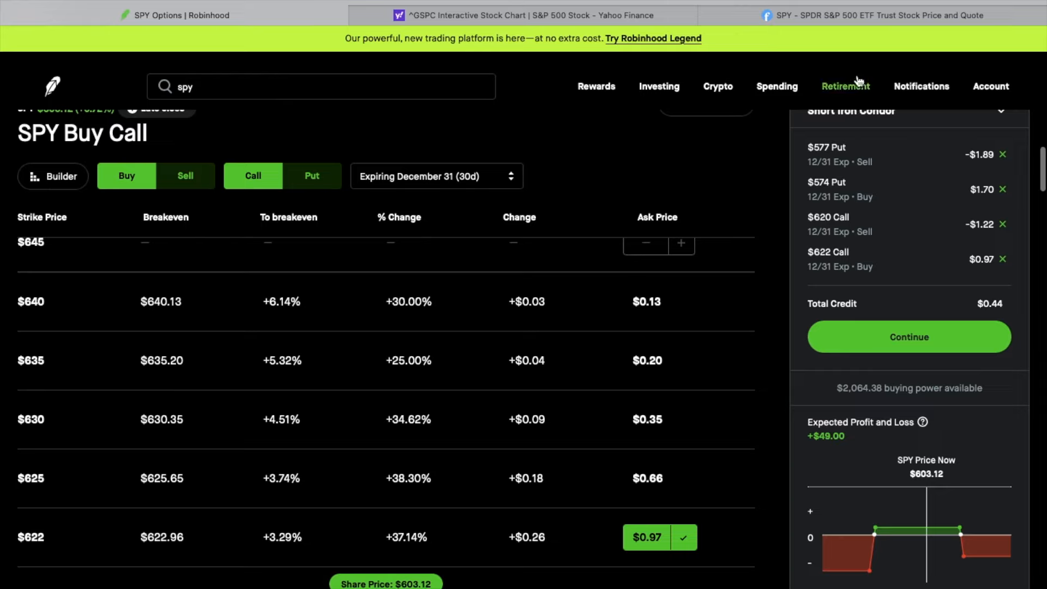
mouse_move(886, 132)
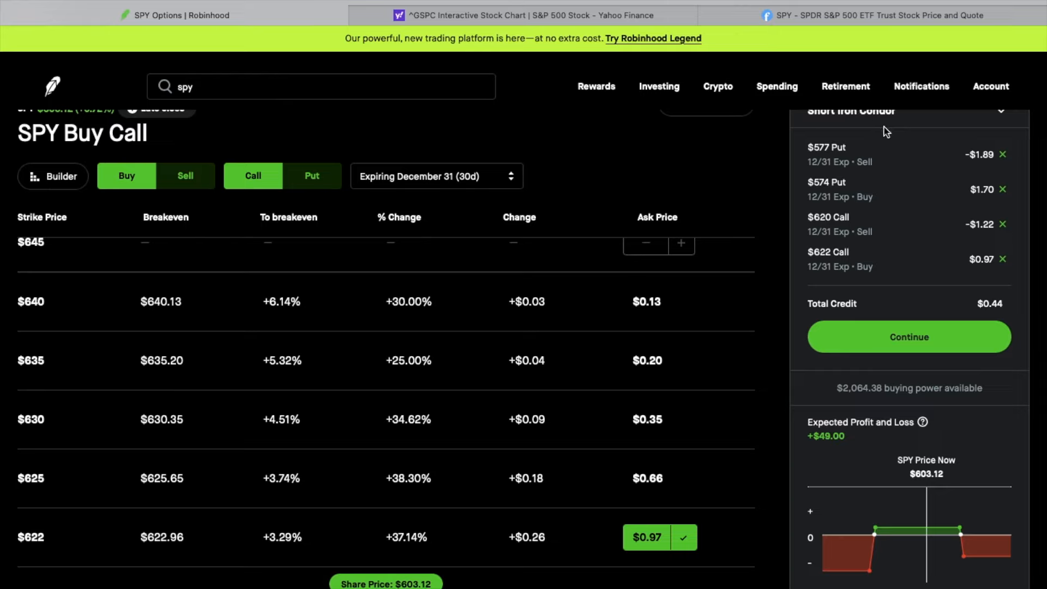
scroll(down, 3)
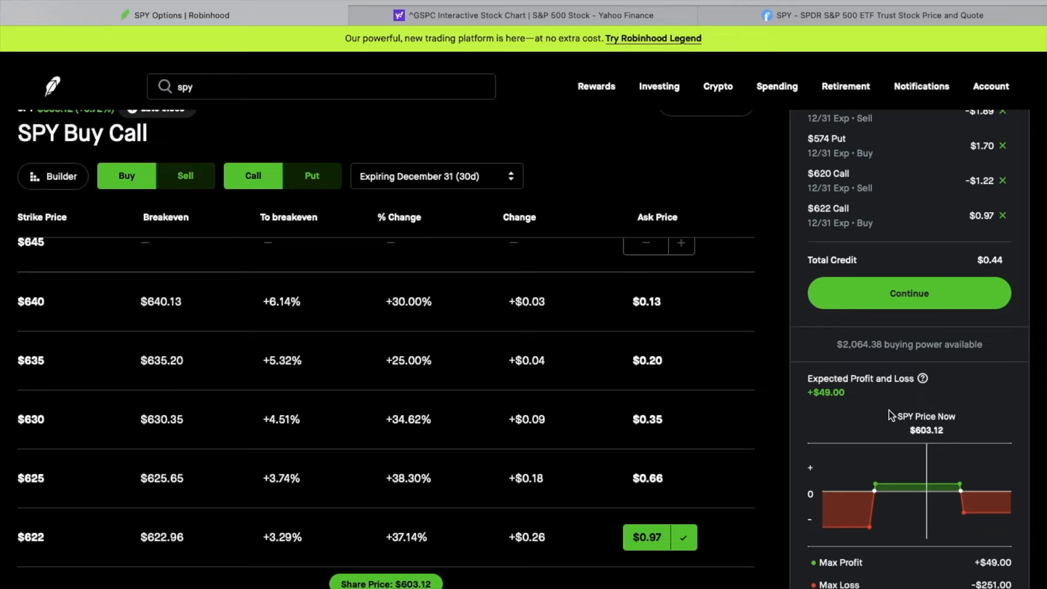
Review the order's P/L chart: $0.44 credit, +$49 max profit, −$251 max loss, $576.51/$620.49 breakevens.
scroll(down, 3)
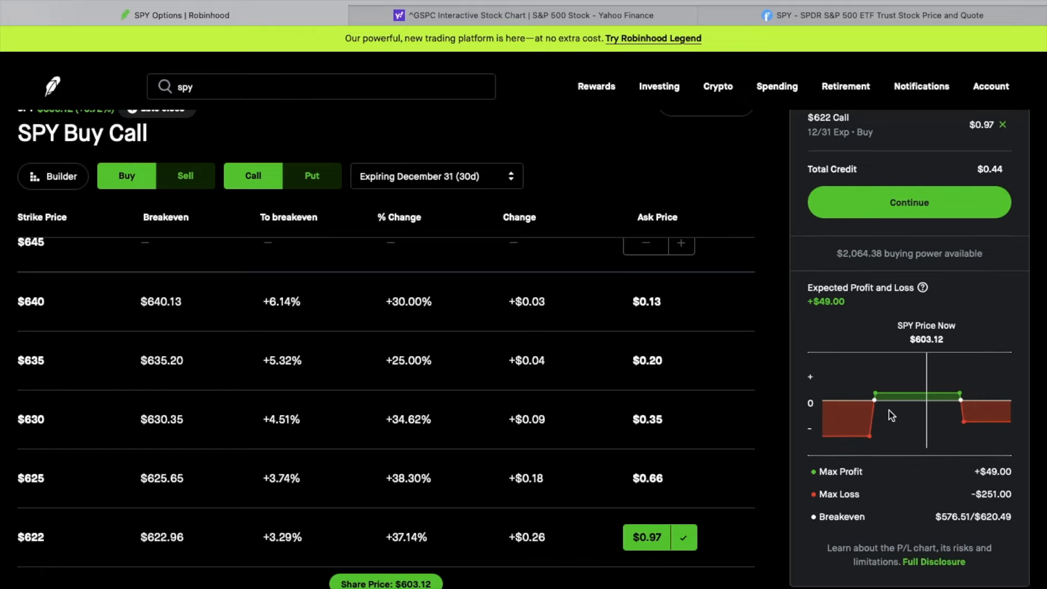
scroll(down, 3)
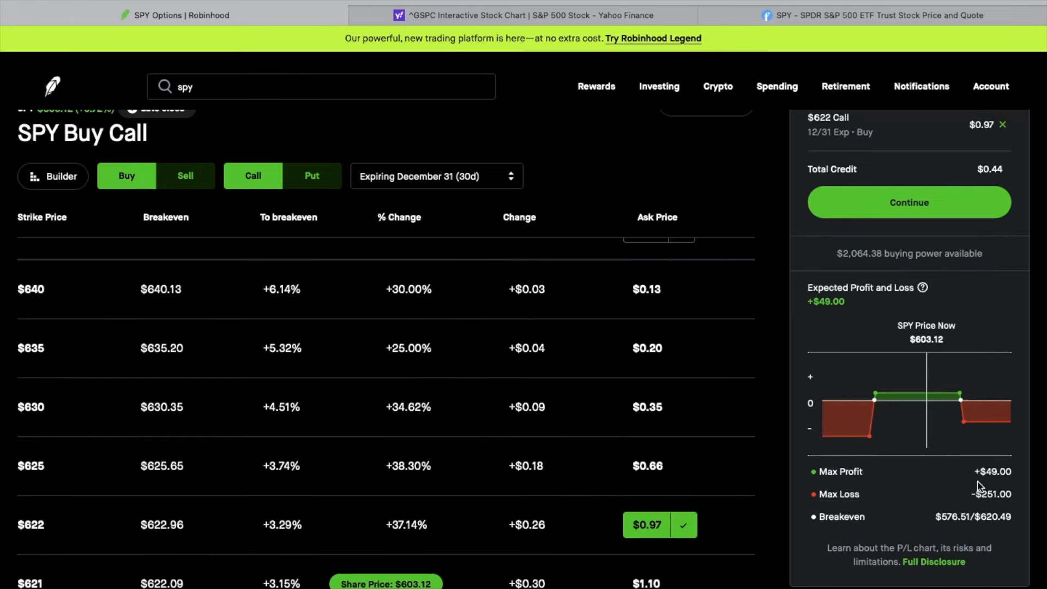
mouse_move(869, 501)
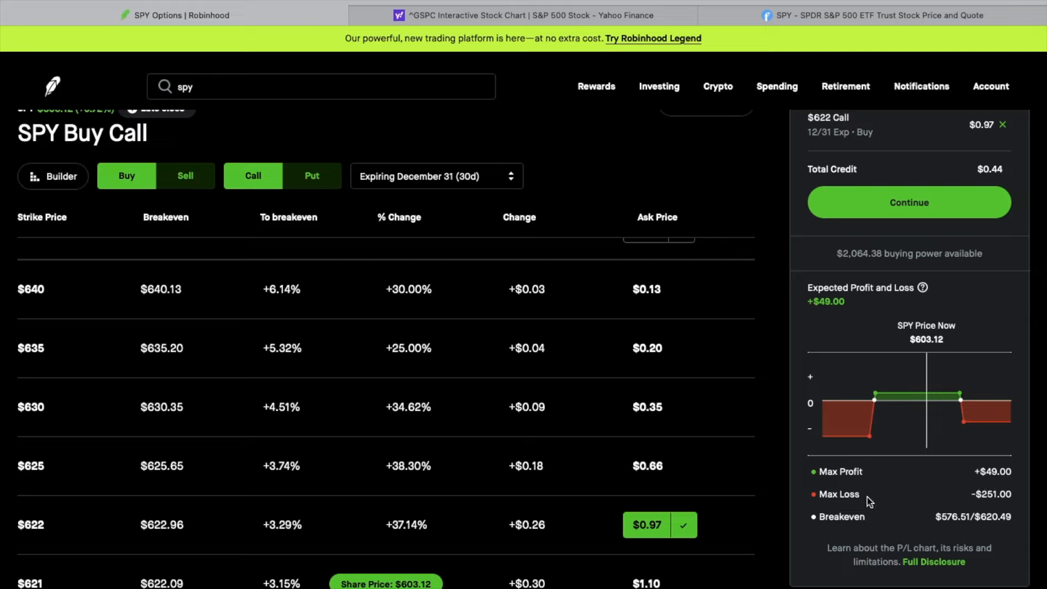
mouse_move(996, 507)
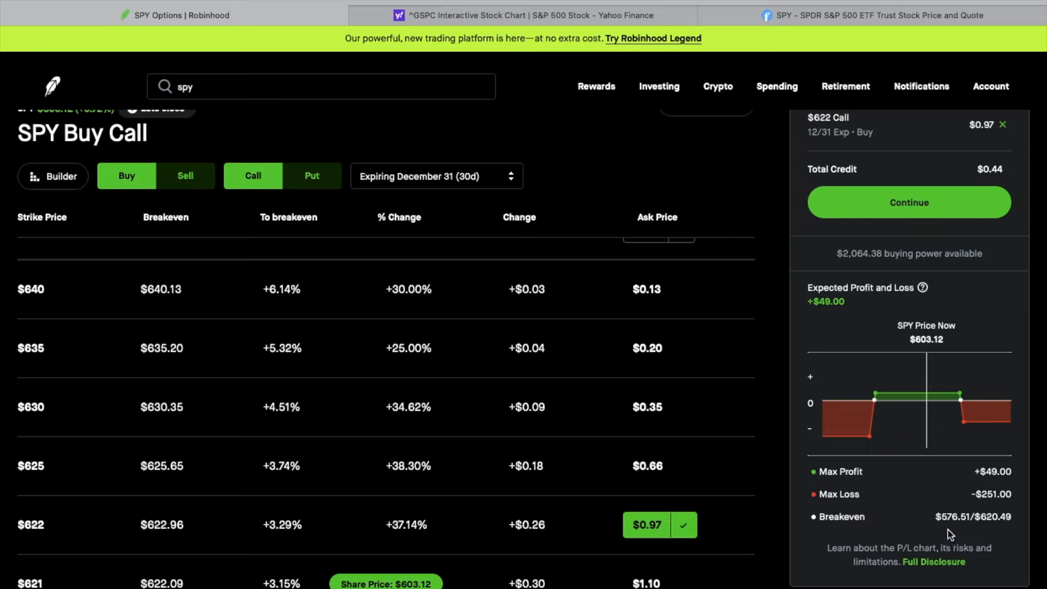
mouse_move(995, 530)
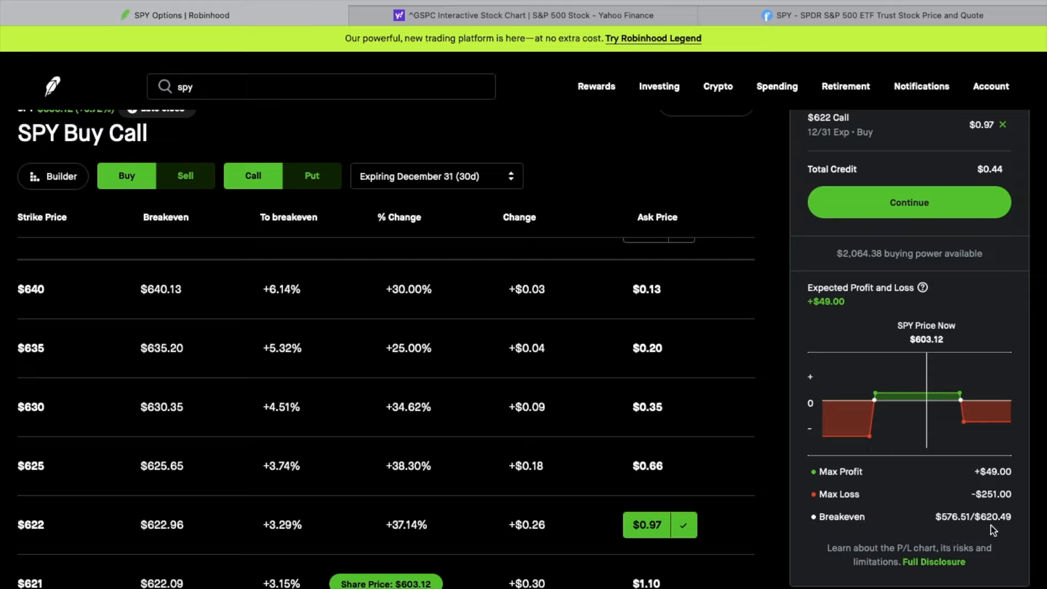
mouse_move(912, 534)
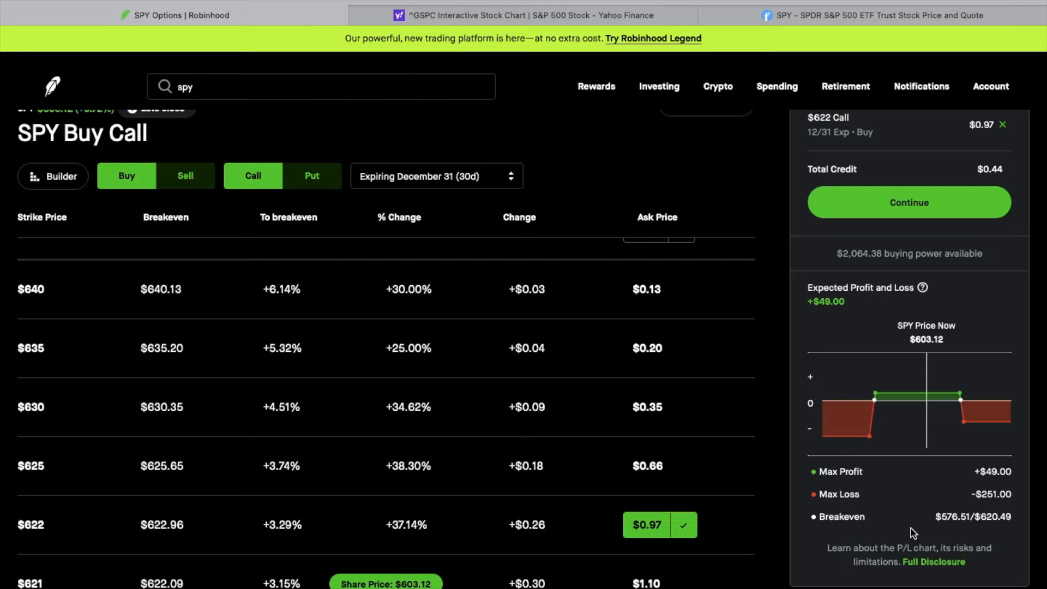
mouse_move(951, 533)
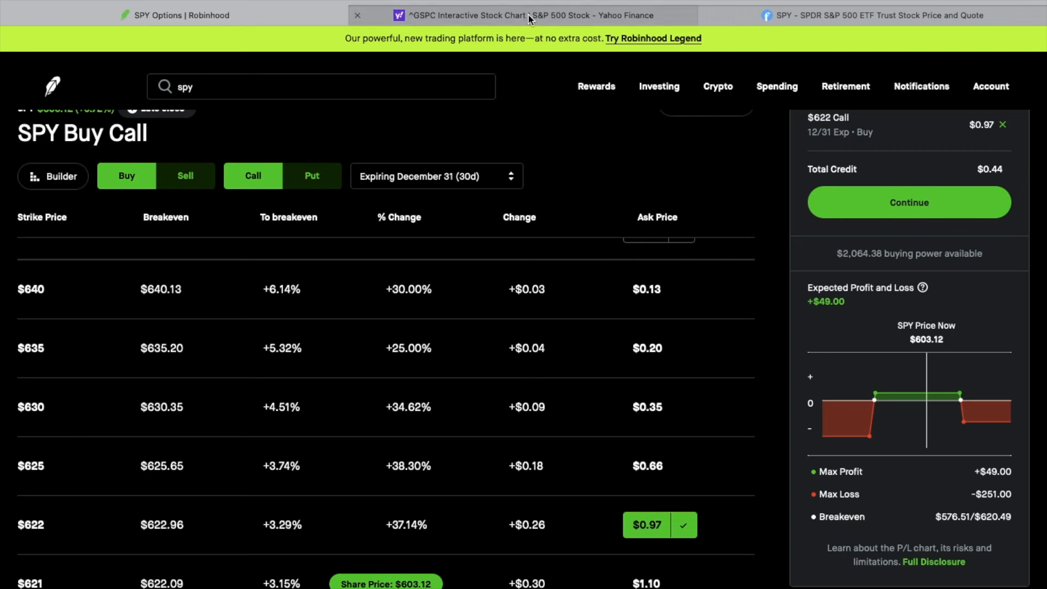
Switch to Yahoo Finance's S&P 500 chart with Bollinger Bands, MACD and RSI.
click(524, 15)
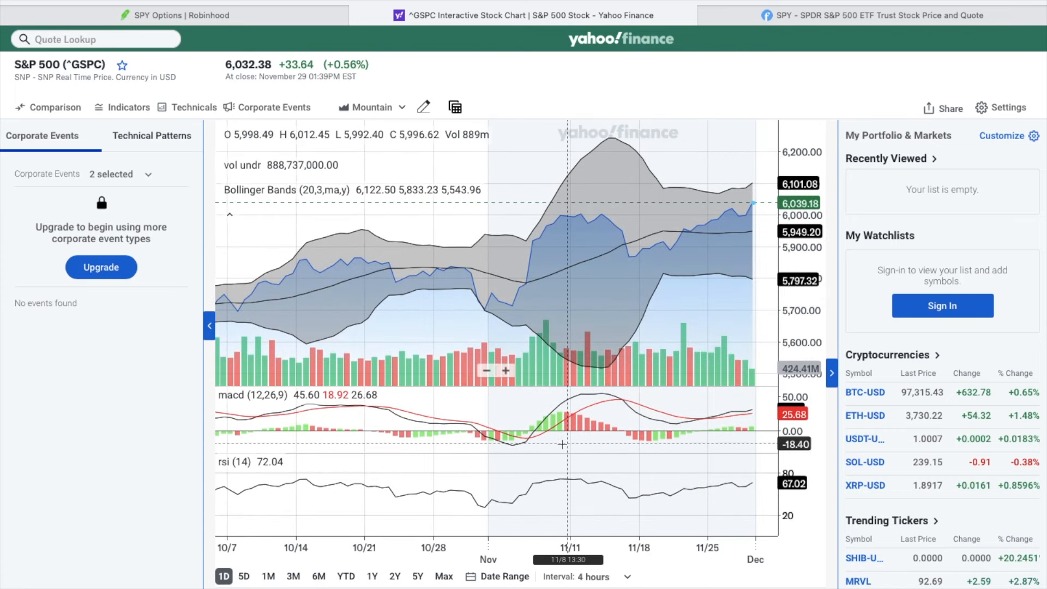
mouse_move(621, 541)
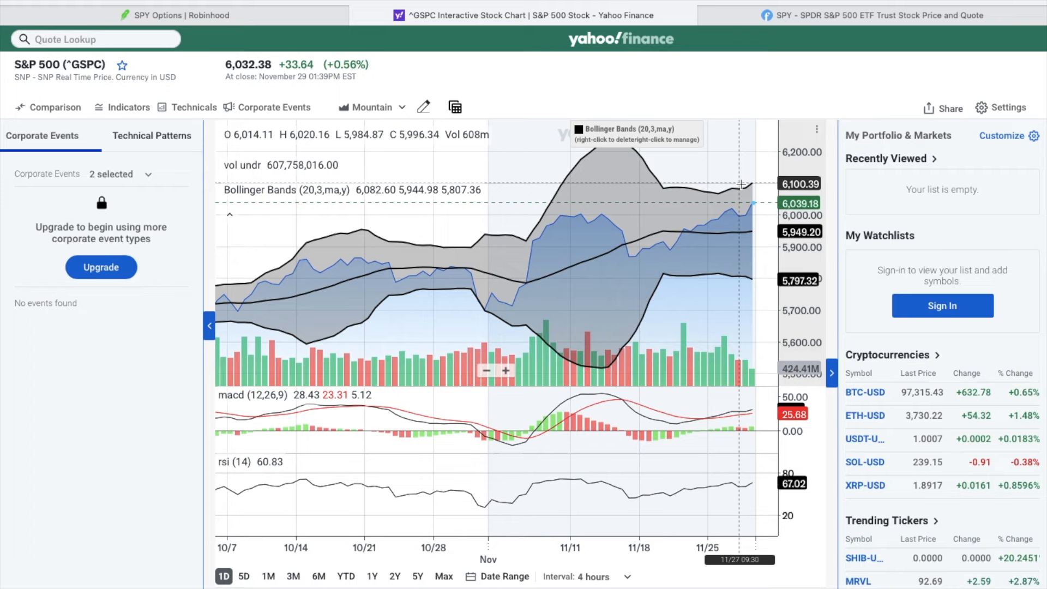
mouse_move(751, 280)
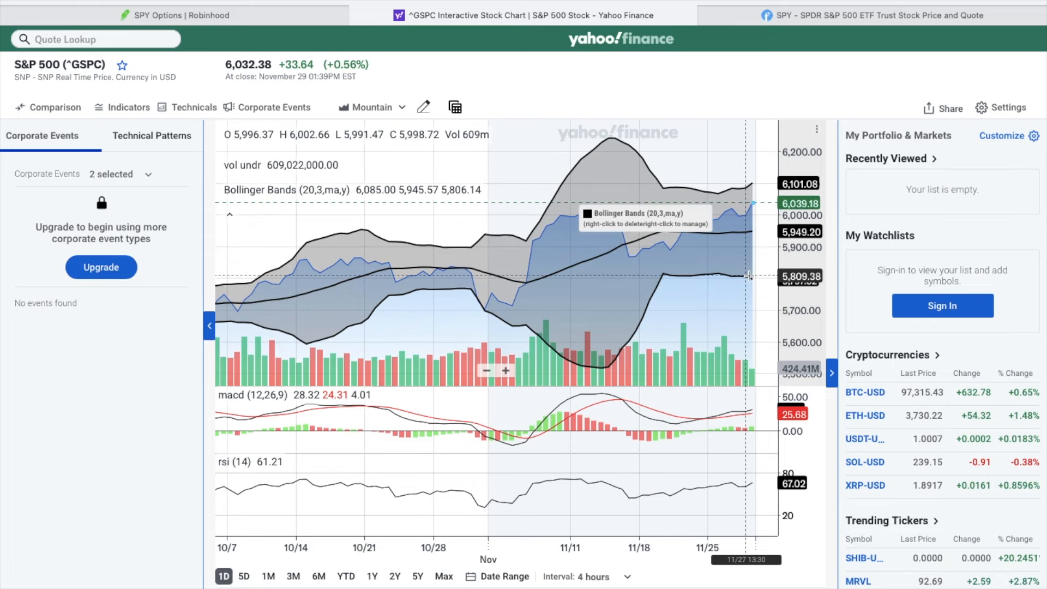
mouse_move(523, 263)
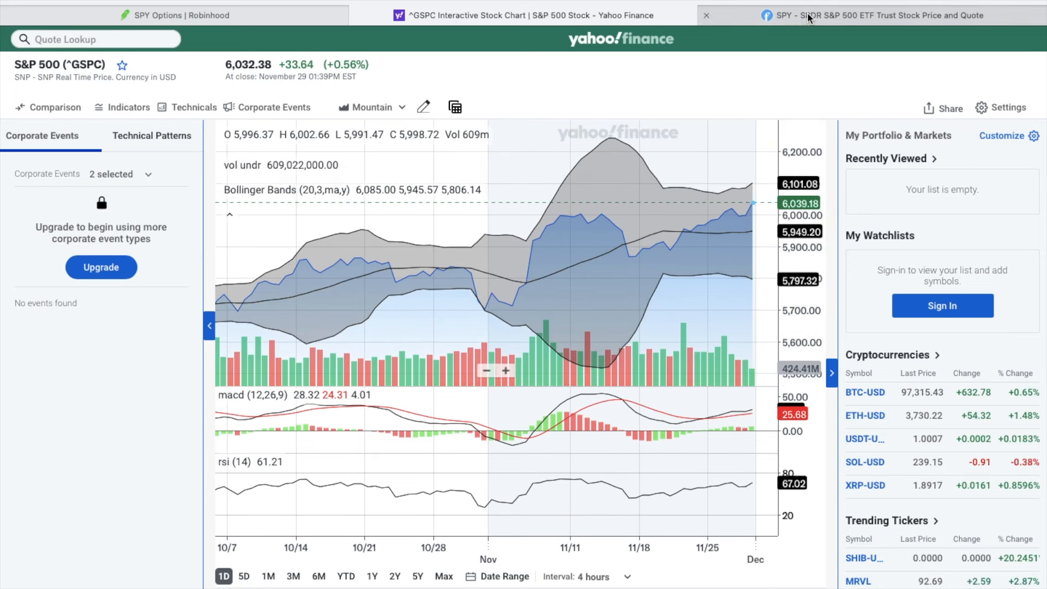
Switch to Finviz's SPY page and scroll through its statistics table and daily chart.
click(868, 15)
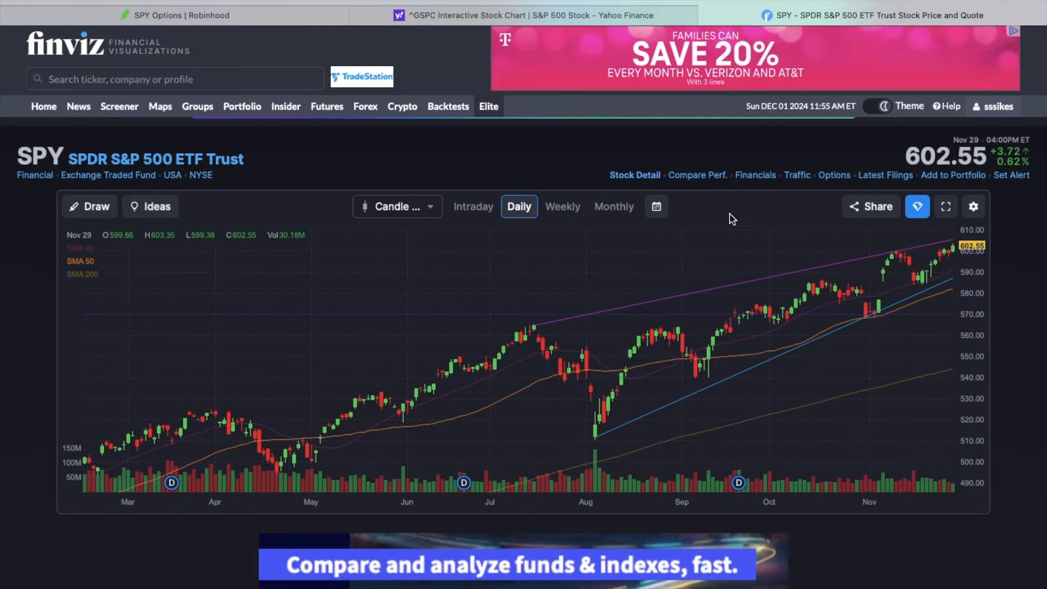
scroll(down, 3)
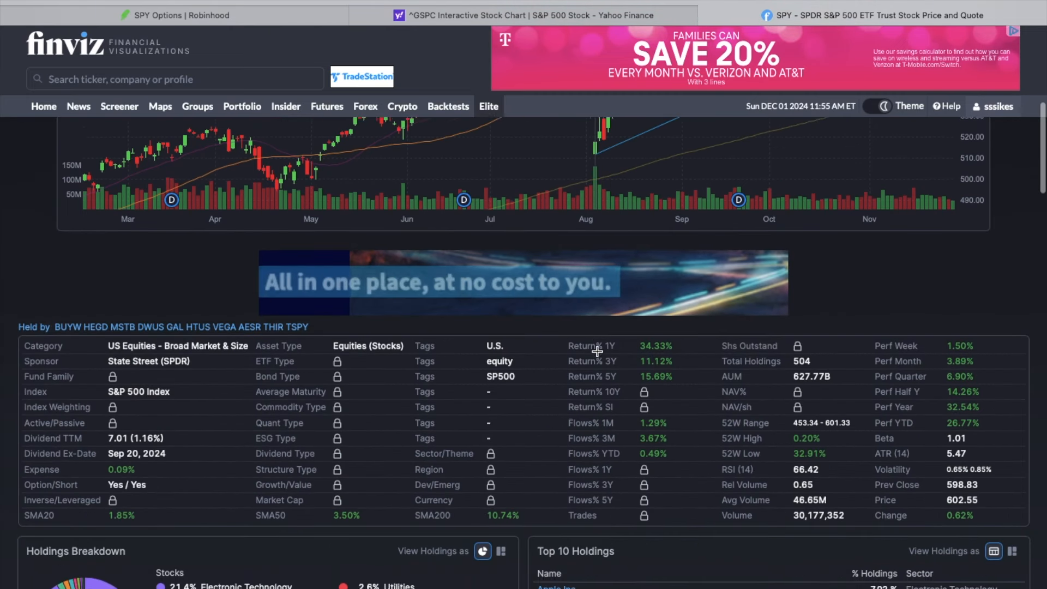
scroll(down, 3)
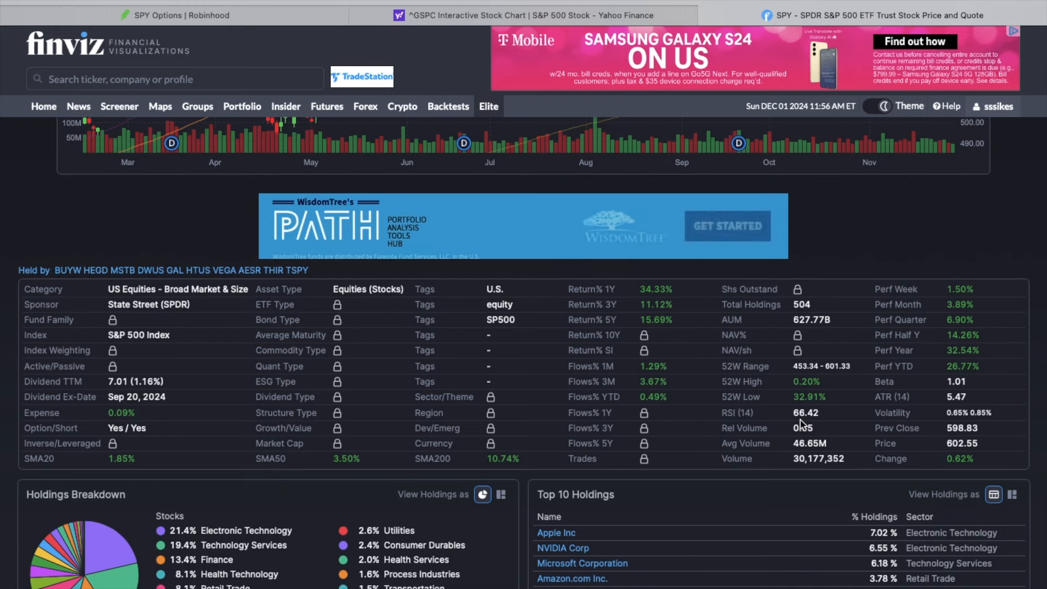
scroll(down, 3)
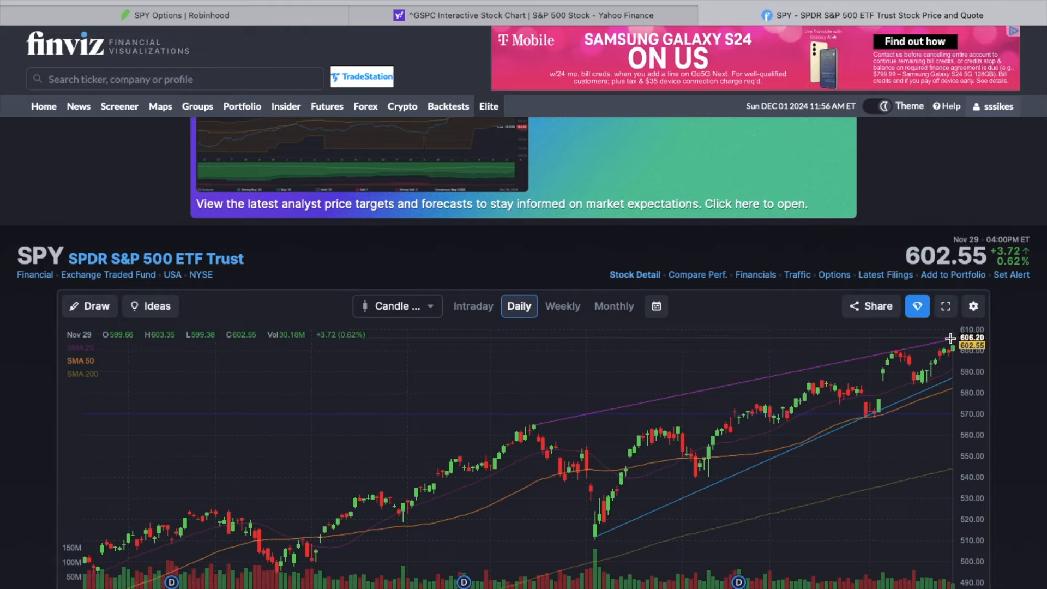
mouse_move(948, 341)
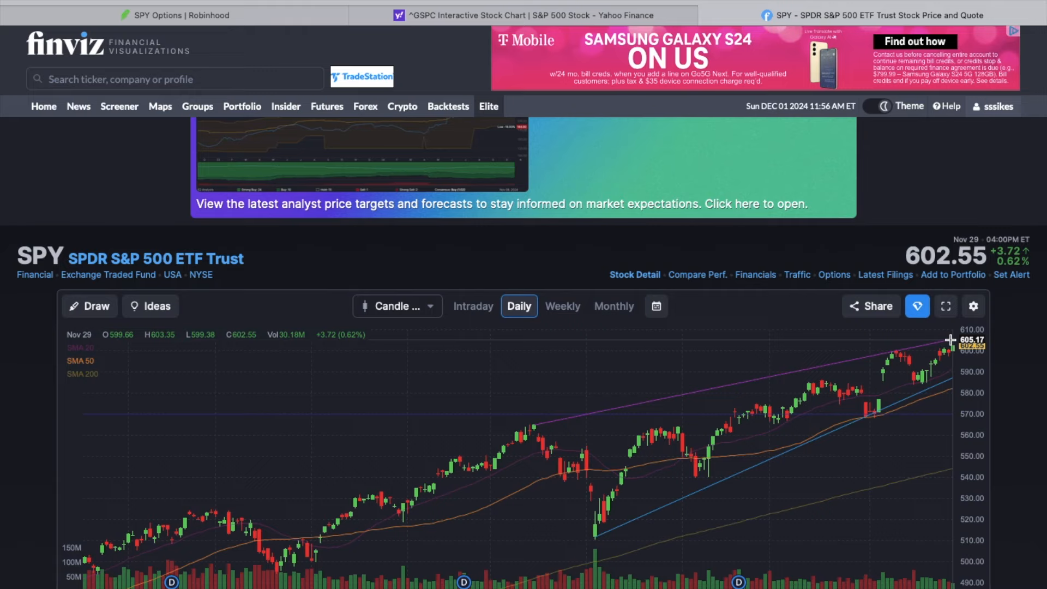
mouse_move(945, 338)
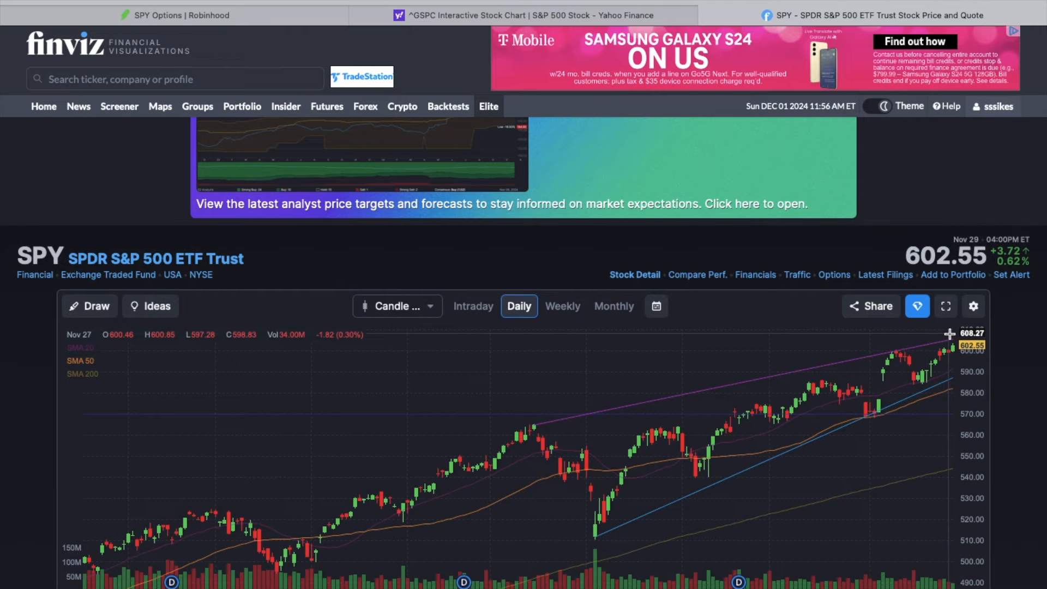
mouse_move(956, 386)
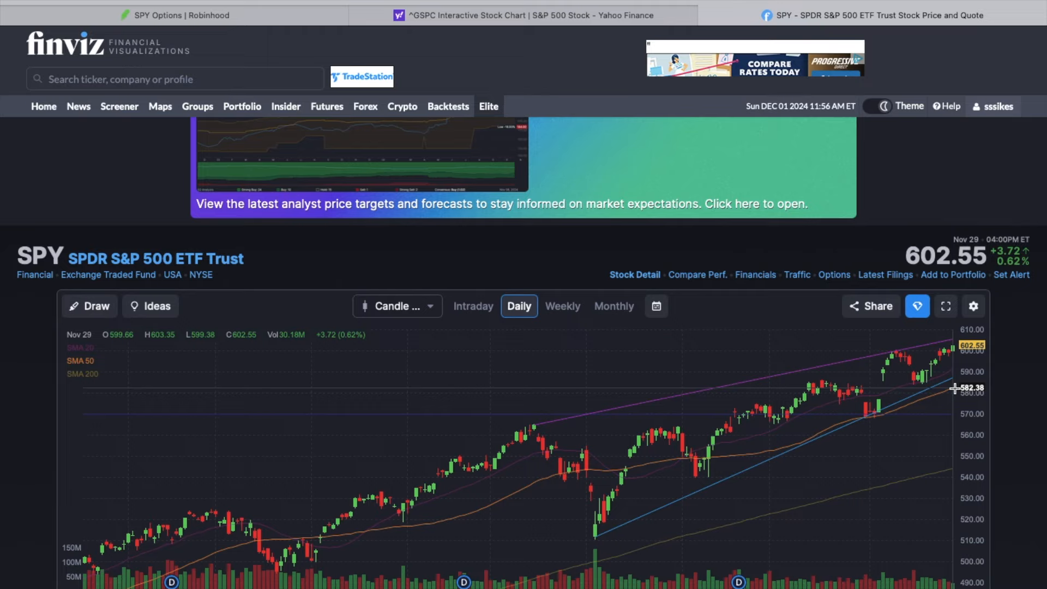
mouse_move(956, 345)
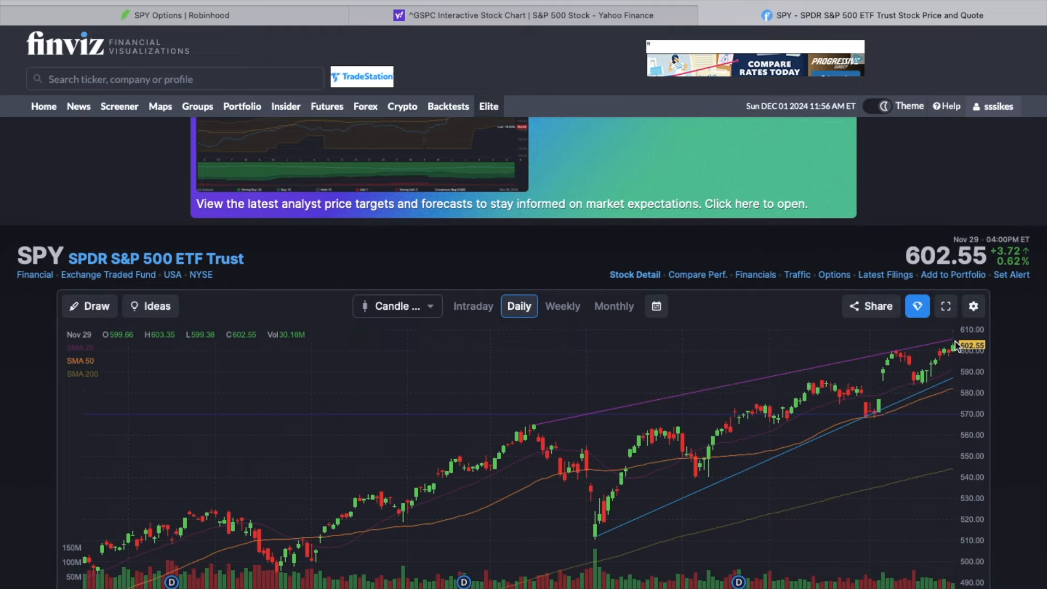
mouse_move(957, 371)
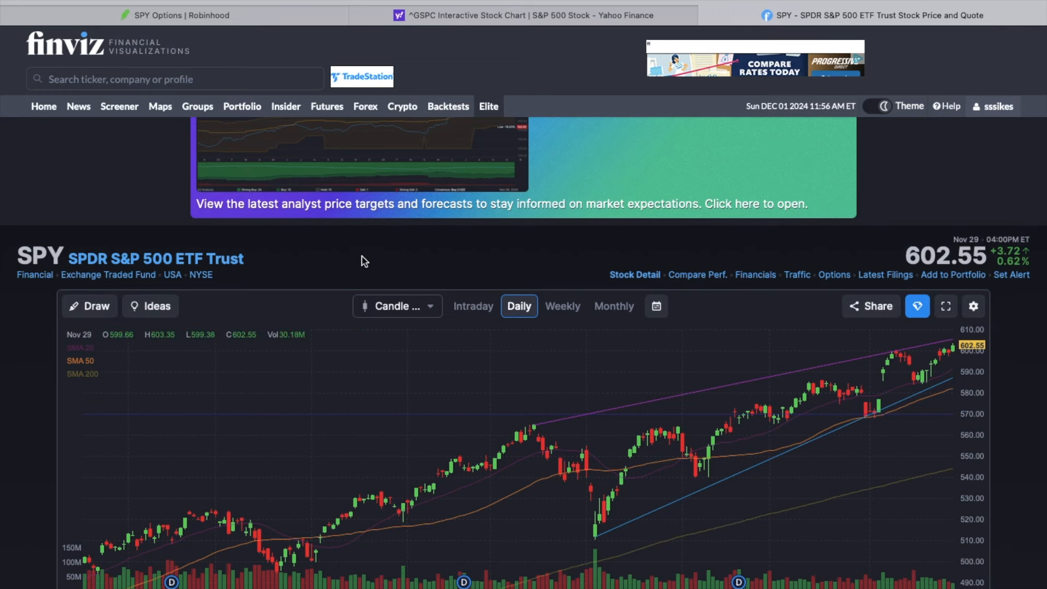
Return to Robinhood and review the four-leg short iron condor with $0.44 credit.
click(178, 15)
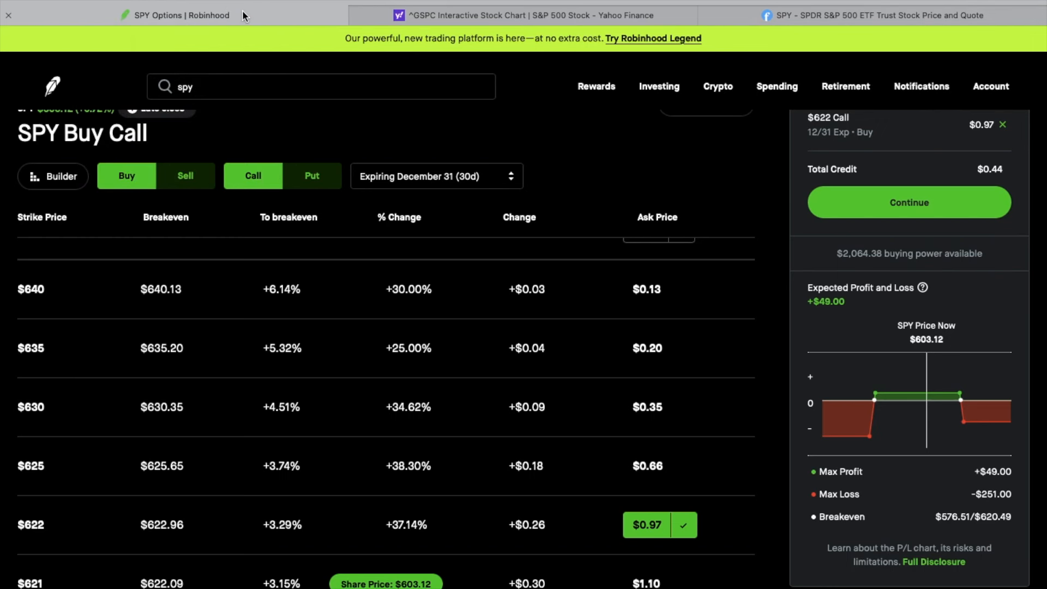
mouse_move(653, 158)
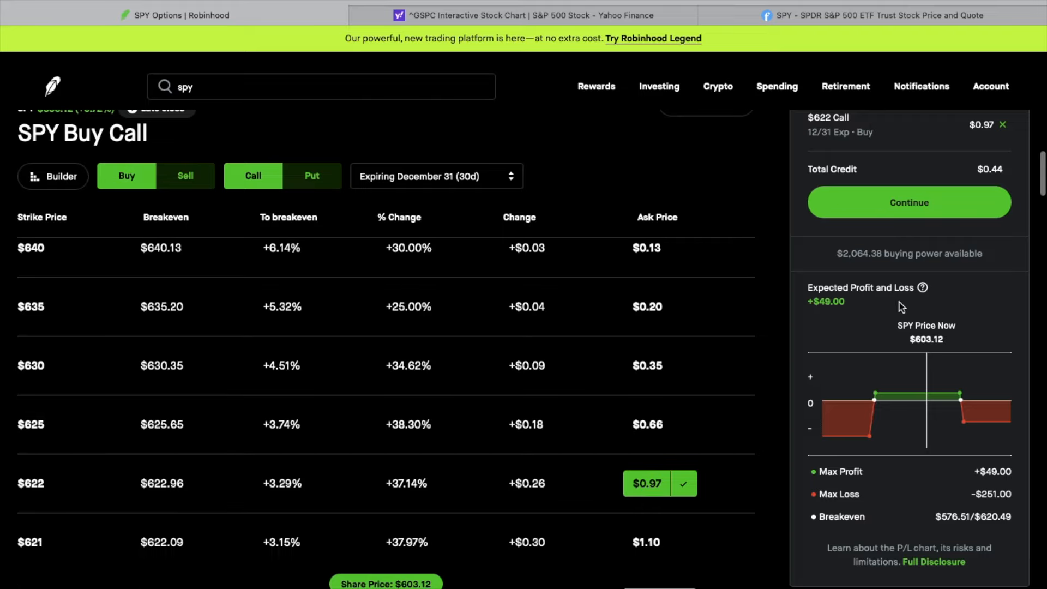
mouse_move(994, 482)
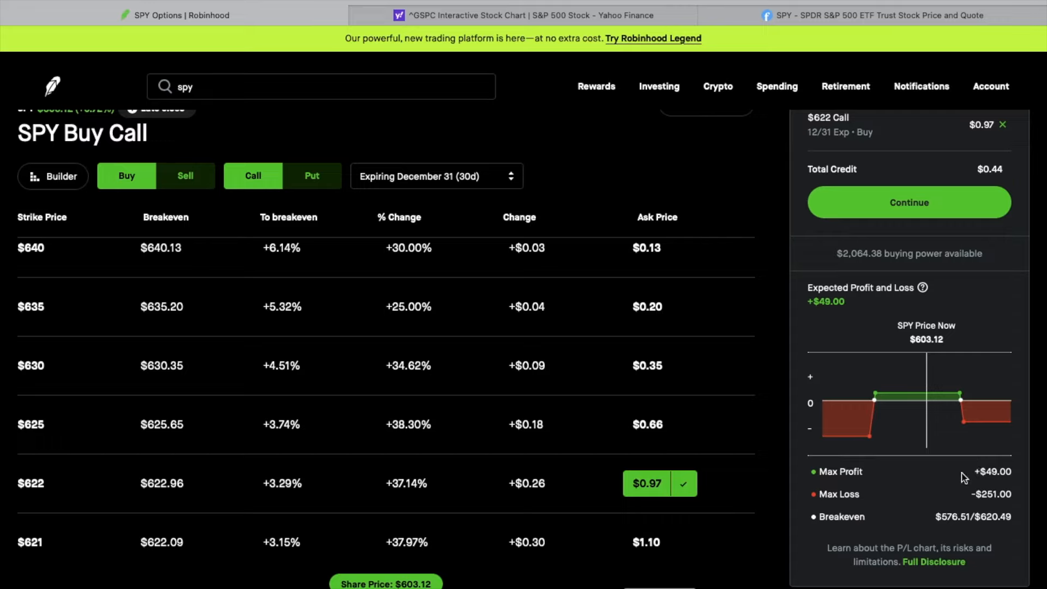
mouse_move(962, 480)
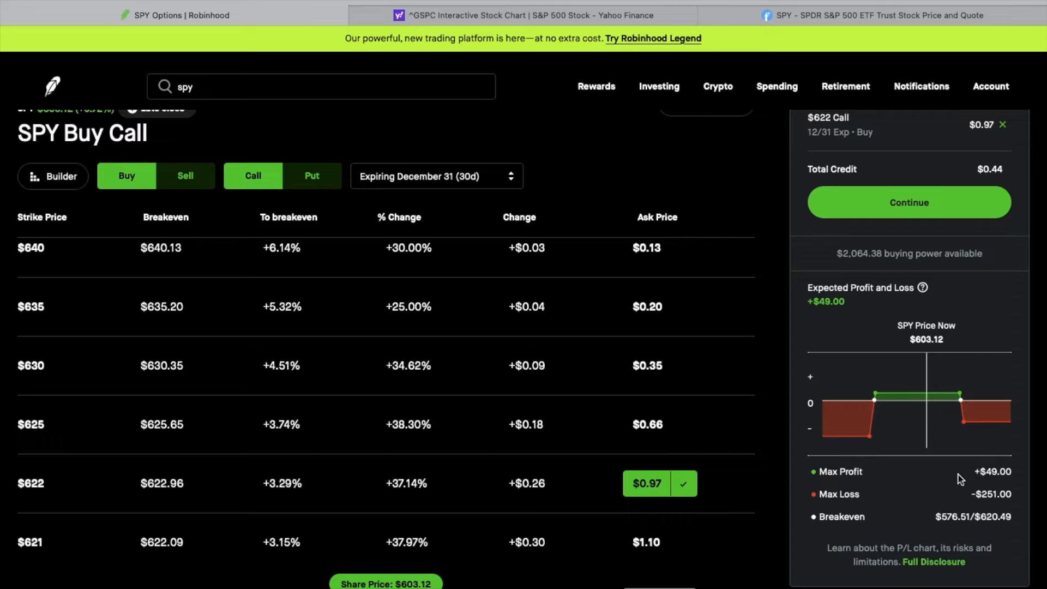
mouse_move(991, 506)
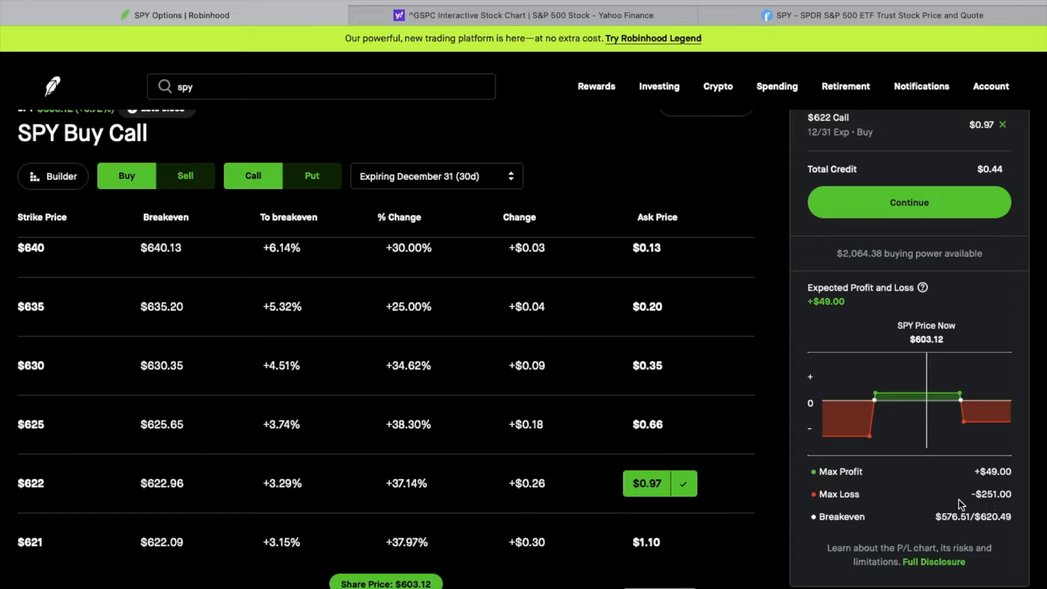
mouse_move(982, 479)
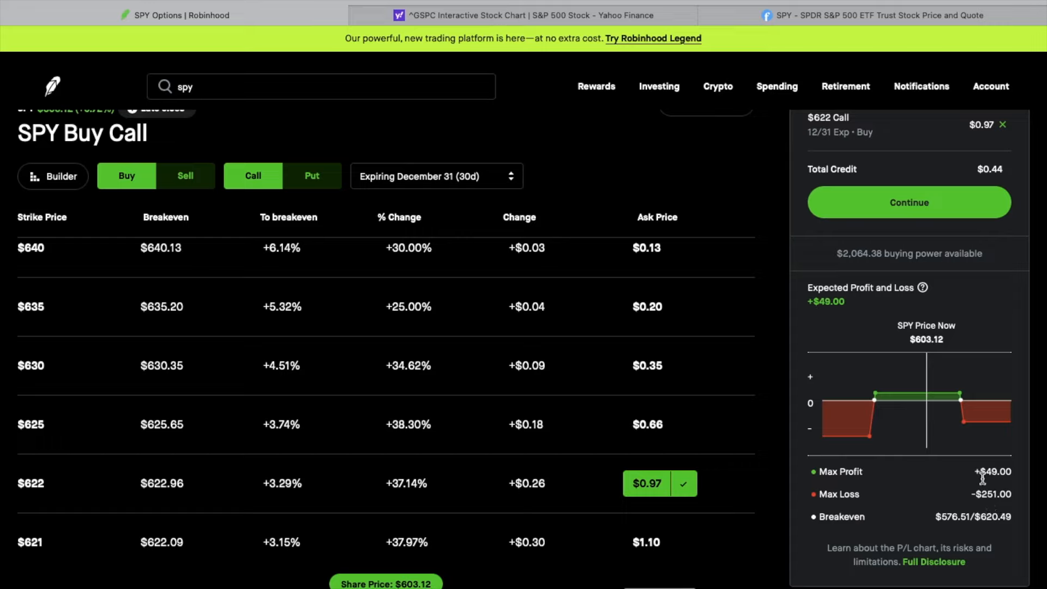
mouse_move(1000, 482)
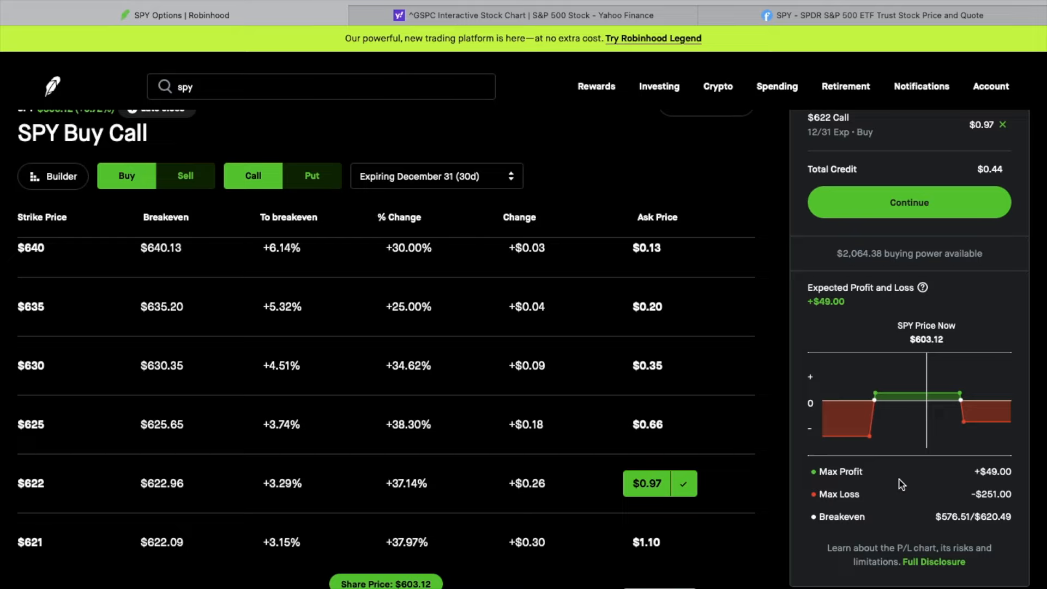
mouse_move(902, 486)
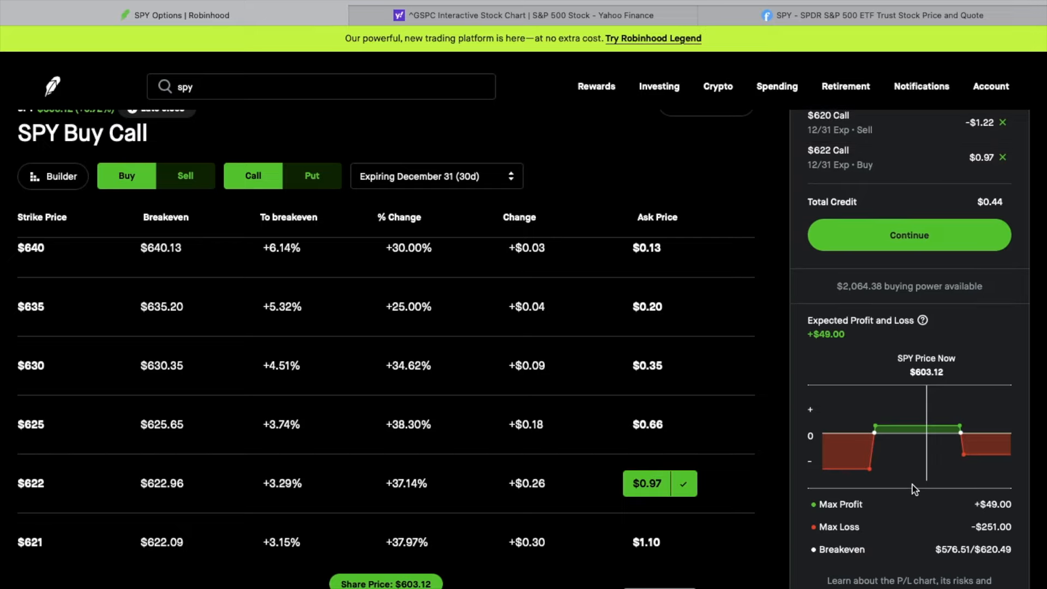
mouse_move(977, 516)
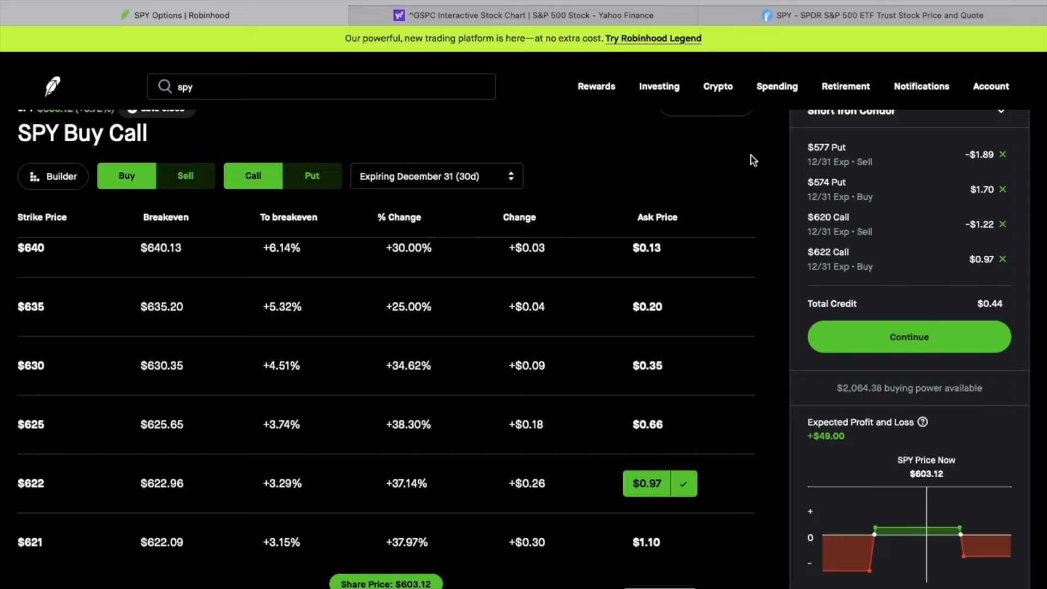
mouse_move(326, 125)
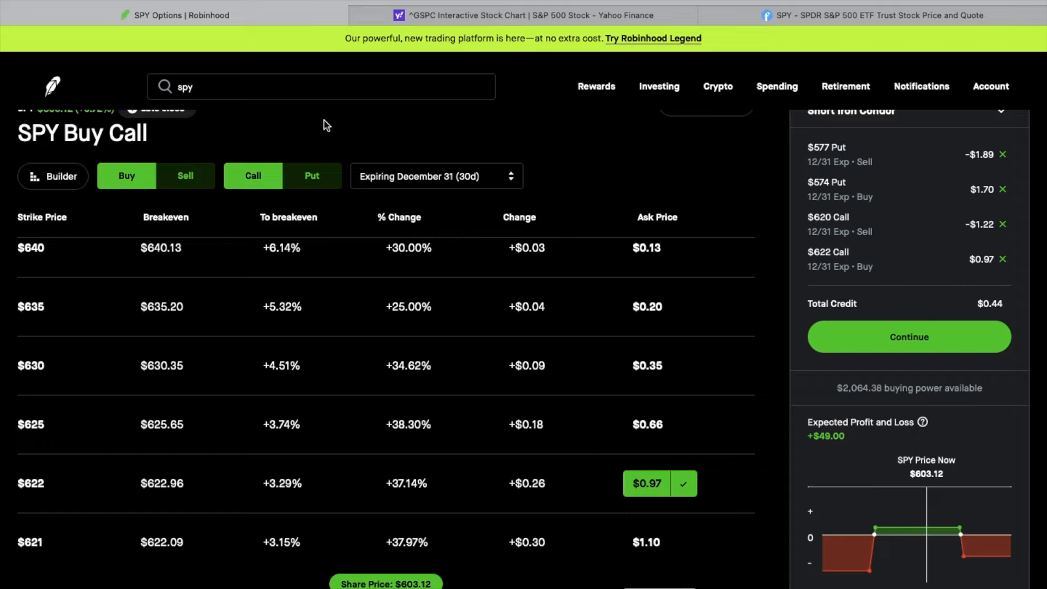
mouse_move(319, 119)
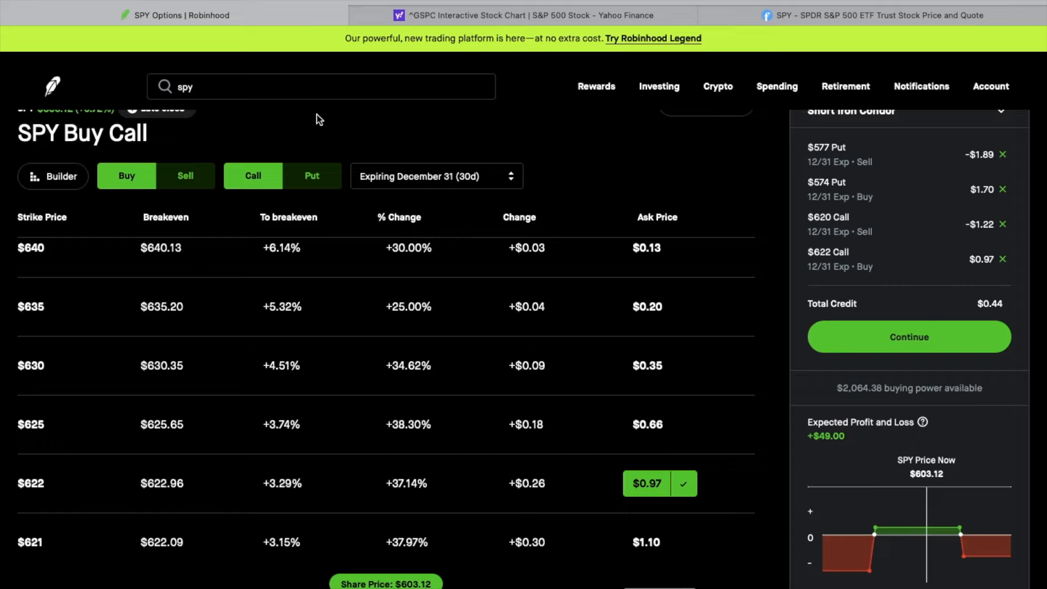
mouse_move(748, 154)
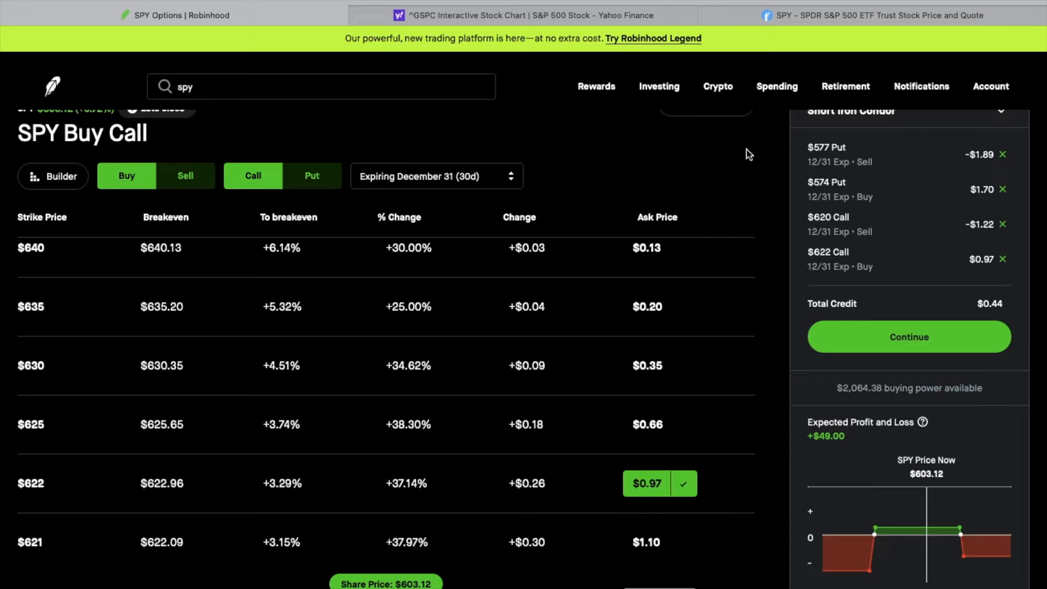
mouse_move(787, 151)
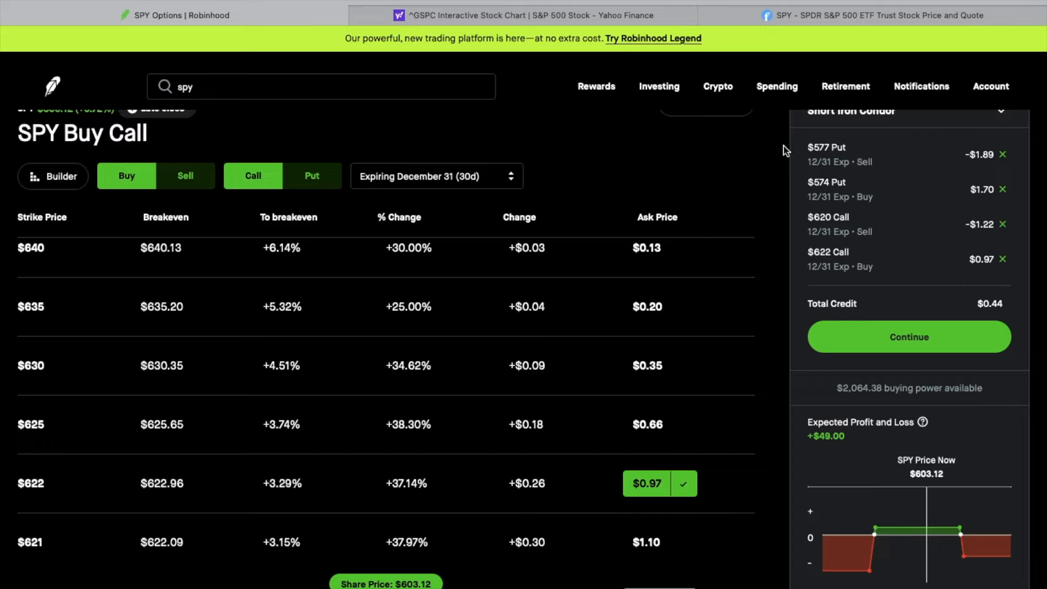
mouse_move(812, 290)
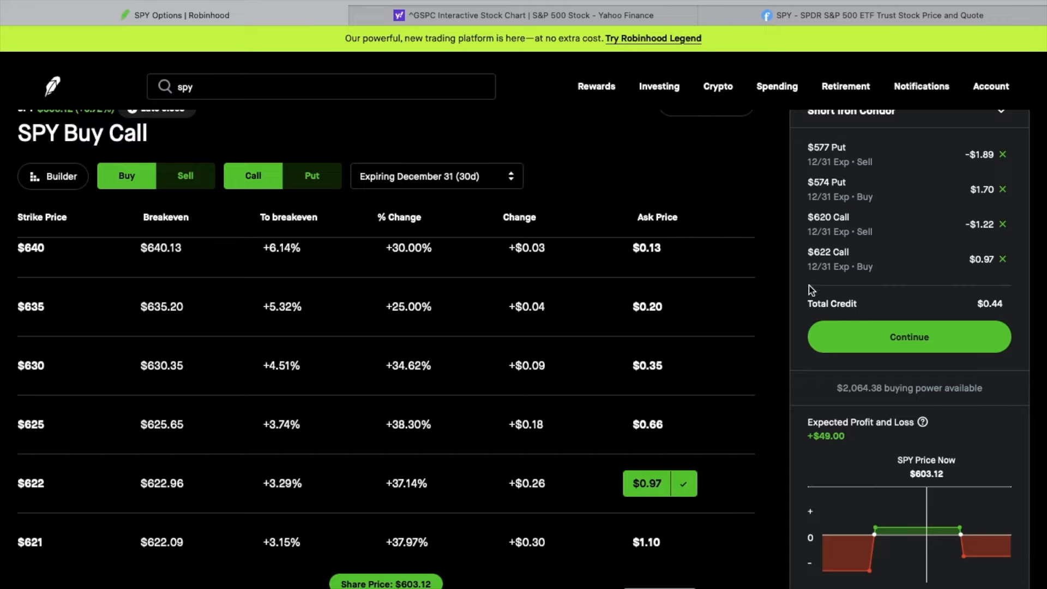
scroll(down, 3)
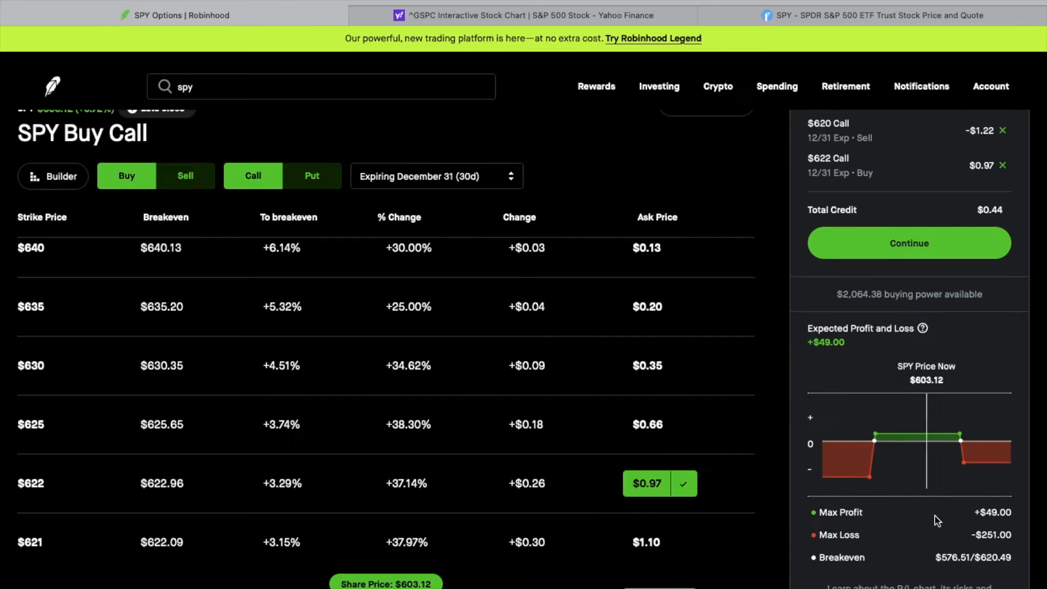
mouse_move(931, 527)
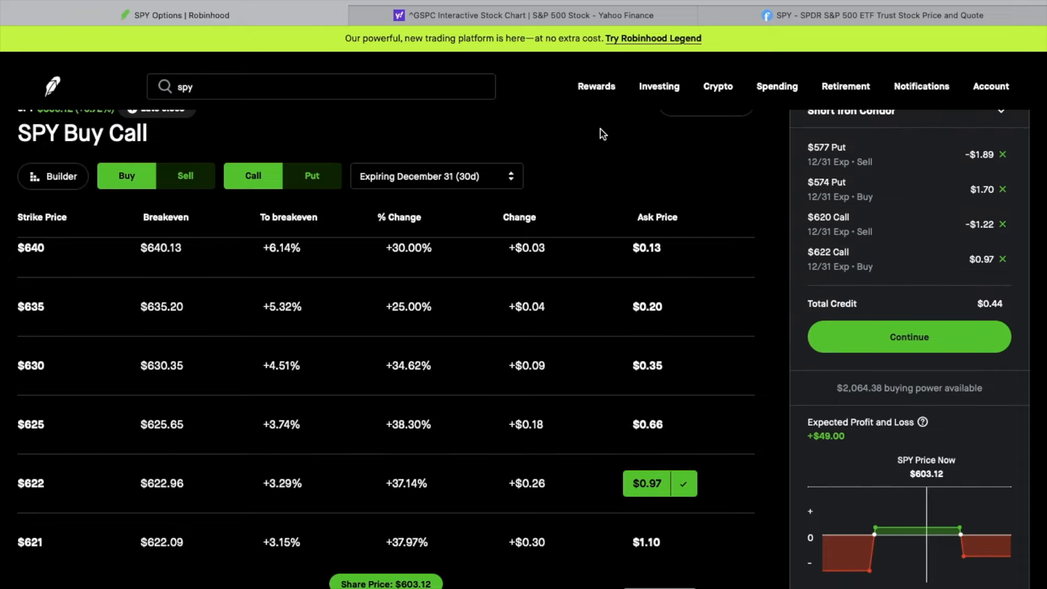
mouse_move(597, 146)
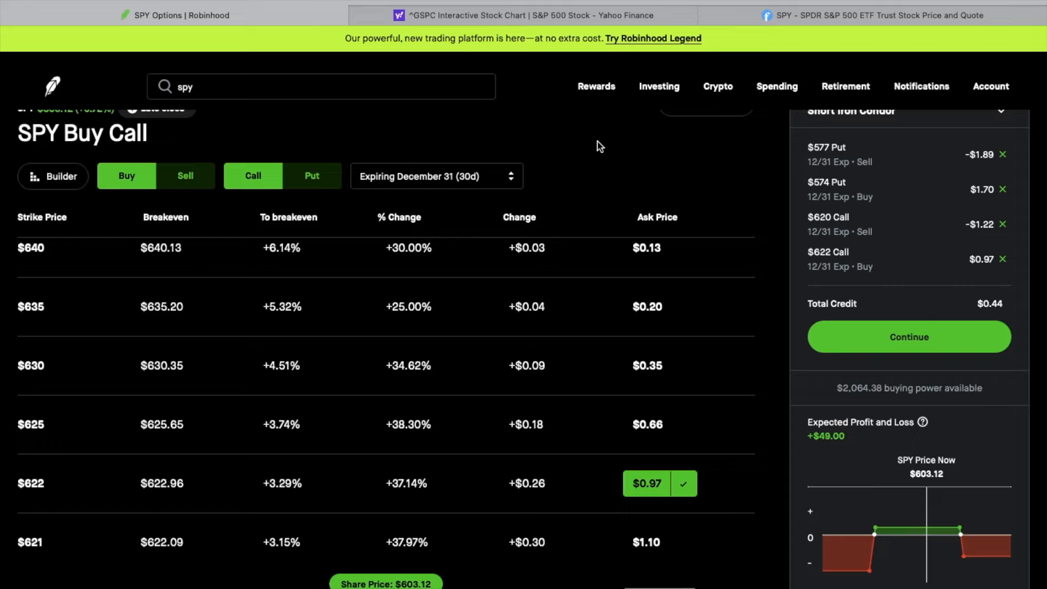